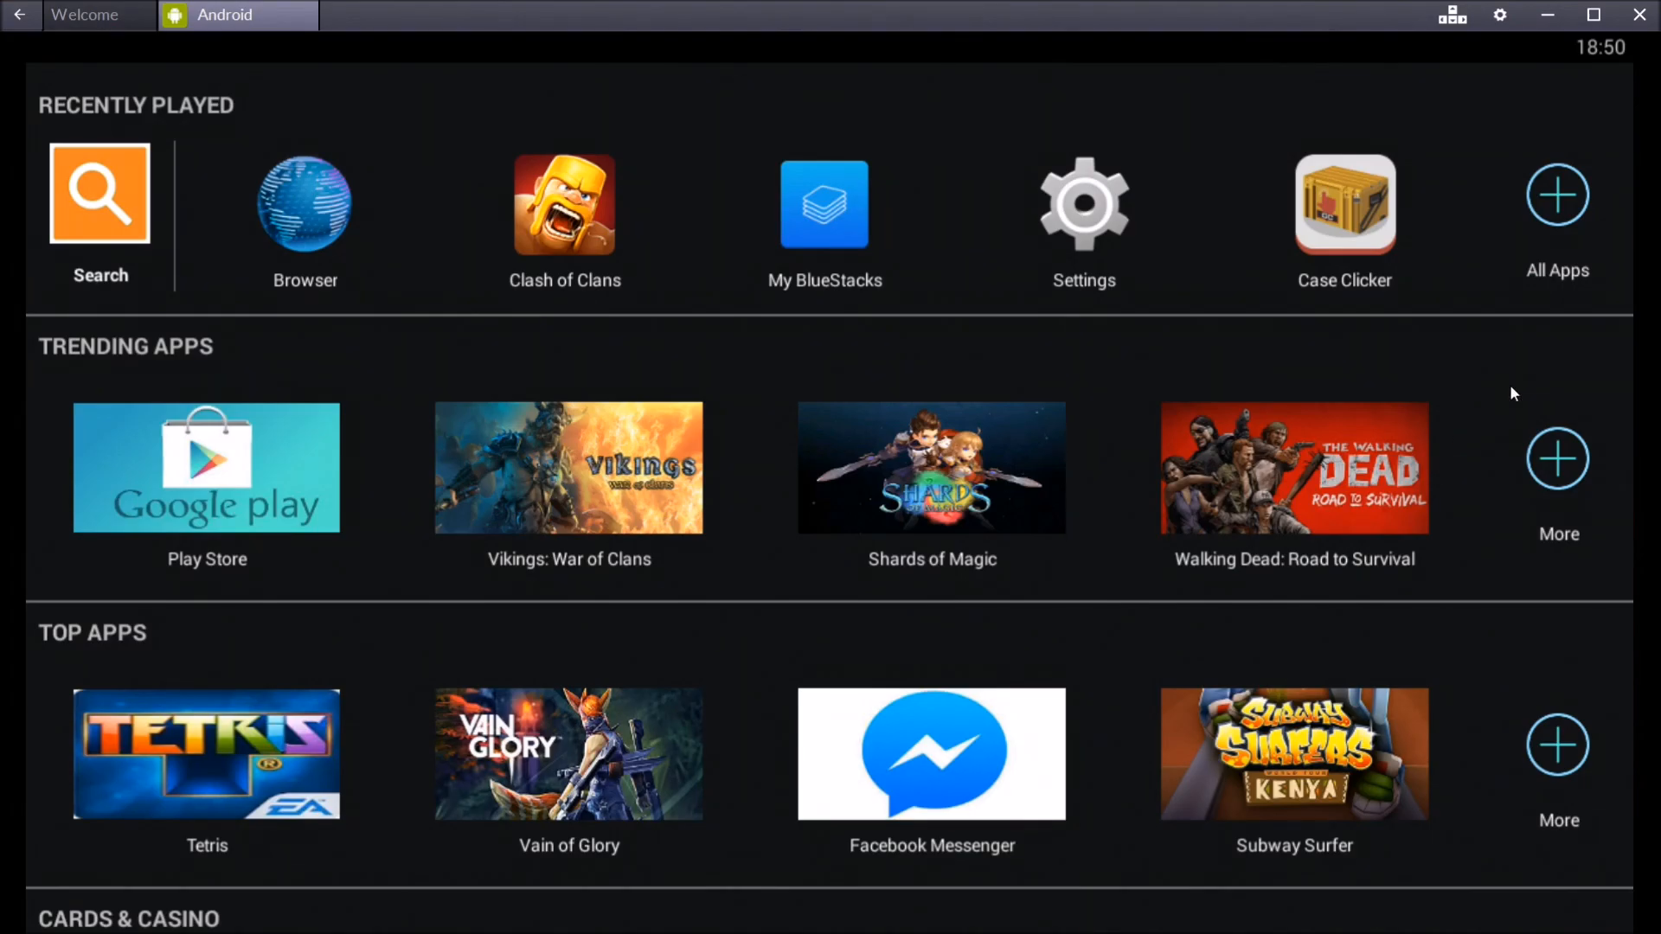
pyautogui.moveTo(1361, 259)
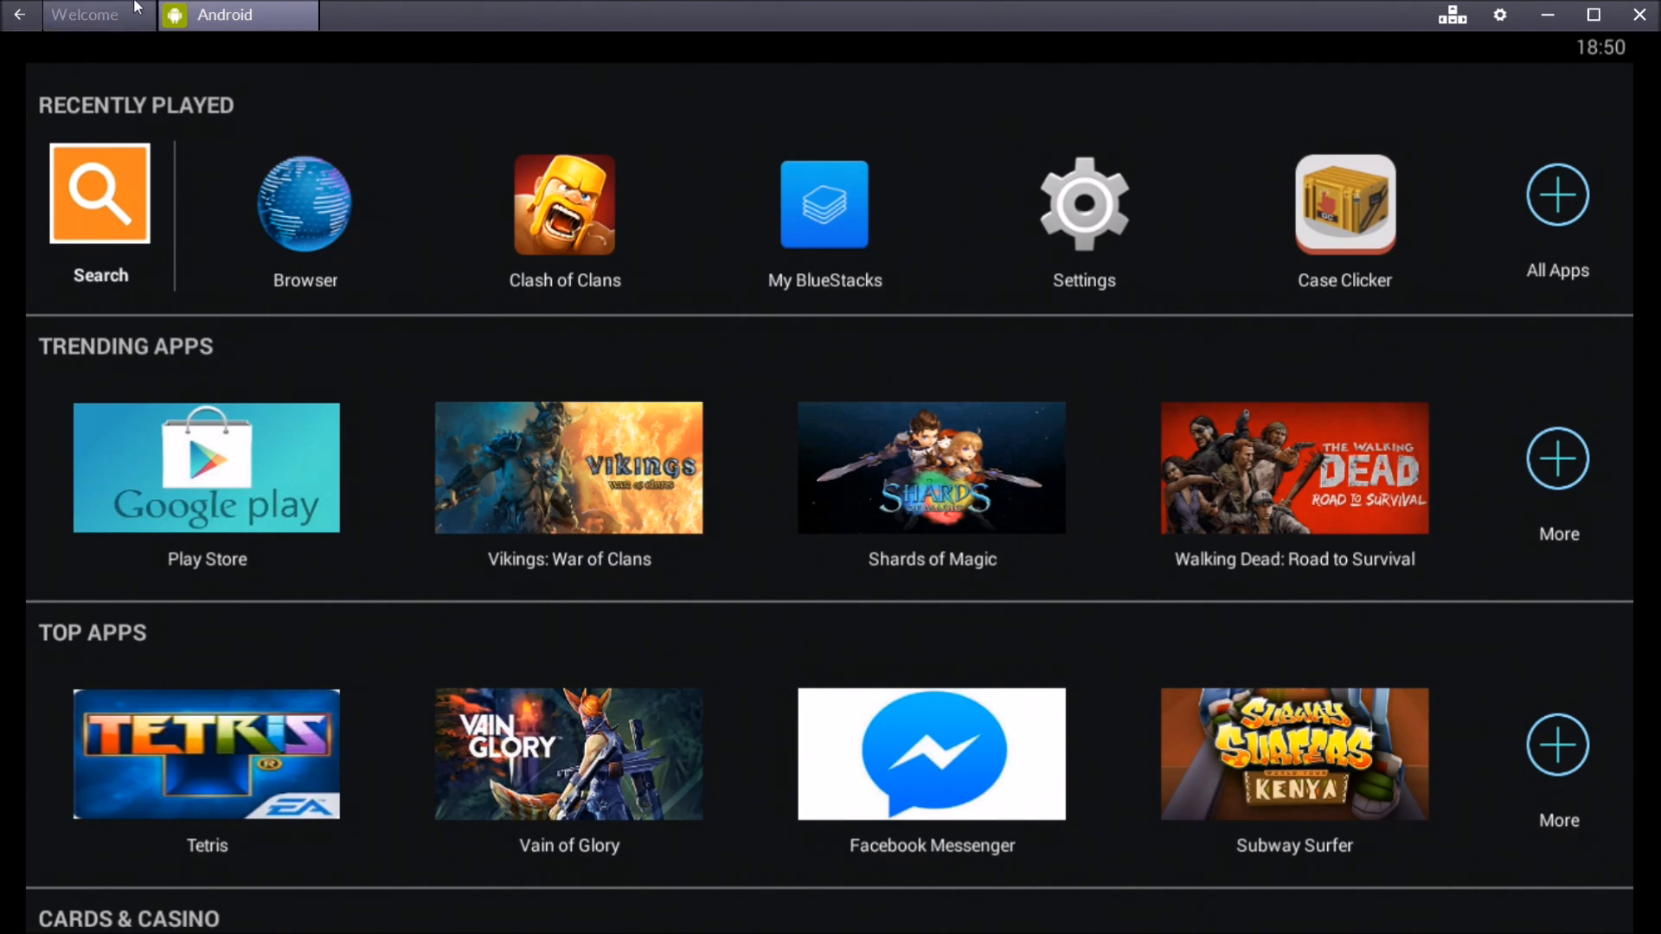
pyautogui.moveTo(1527, 56)
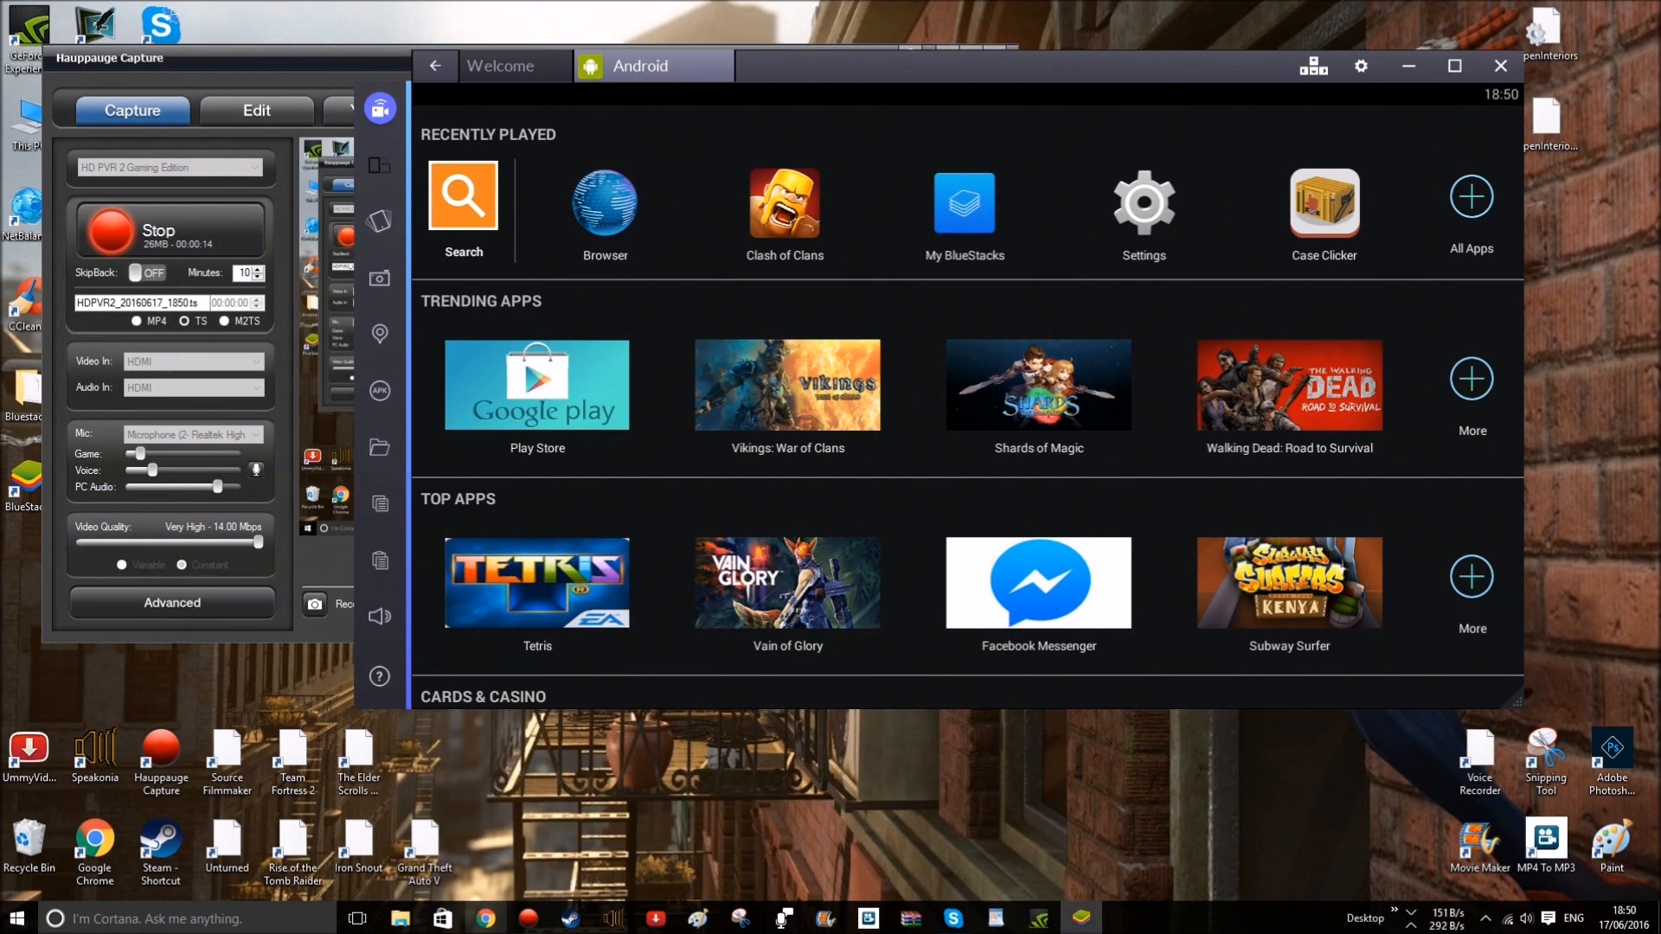
pyautogui.click(485, 919)
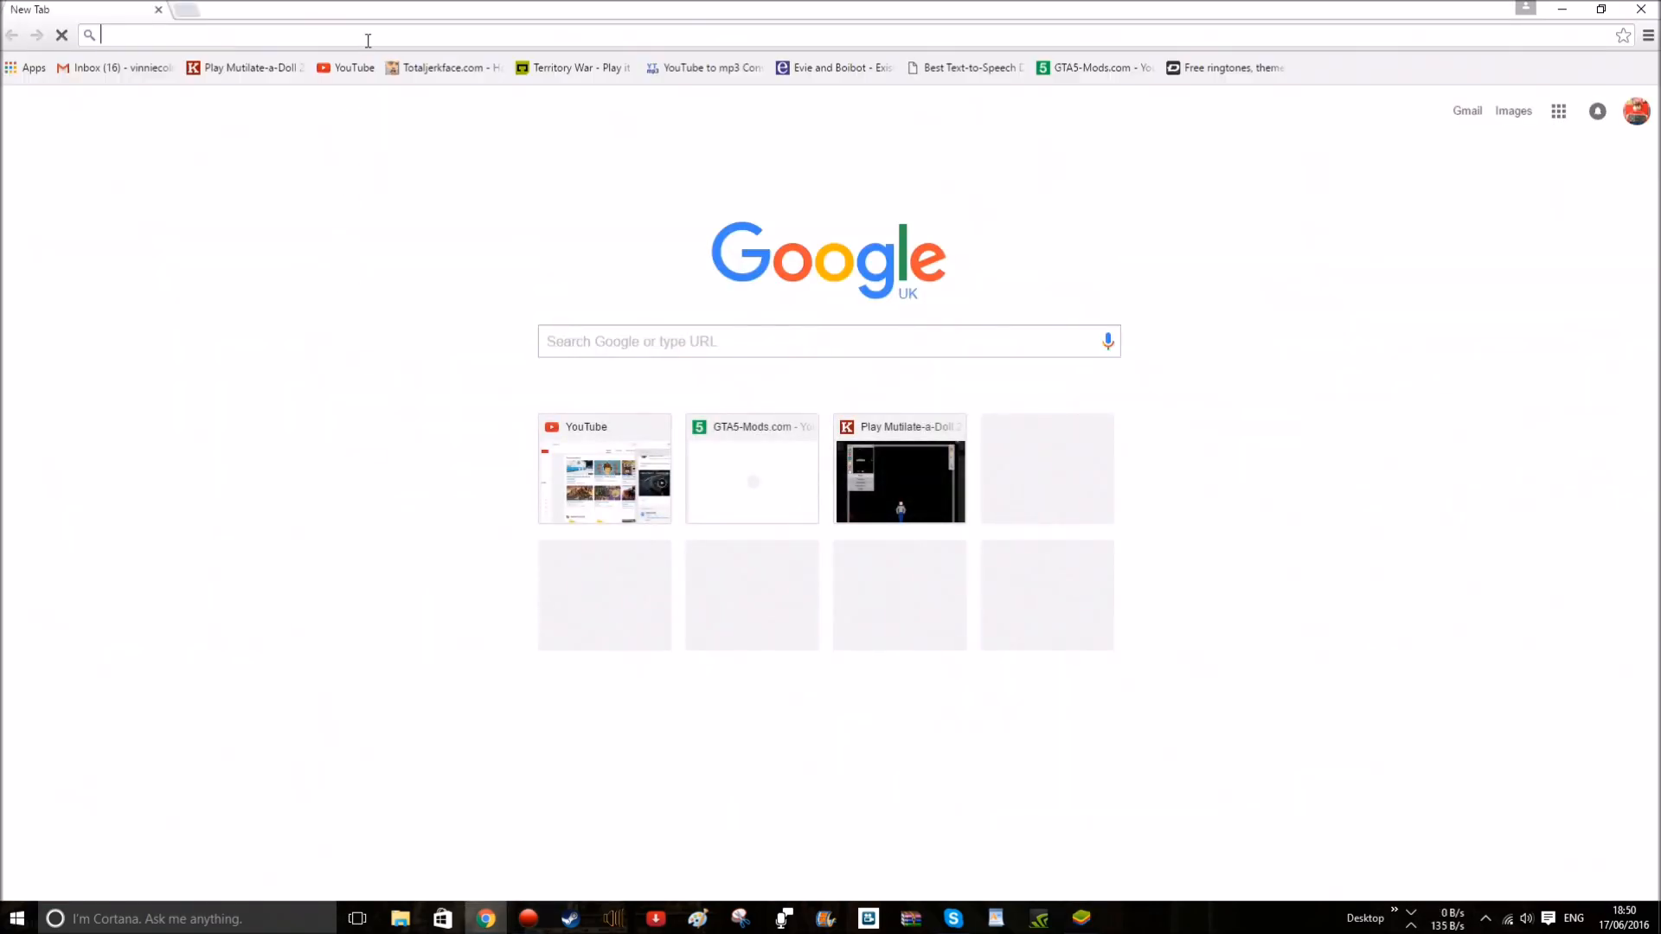
pyautogui.write('bluestacks')
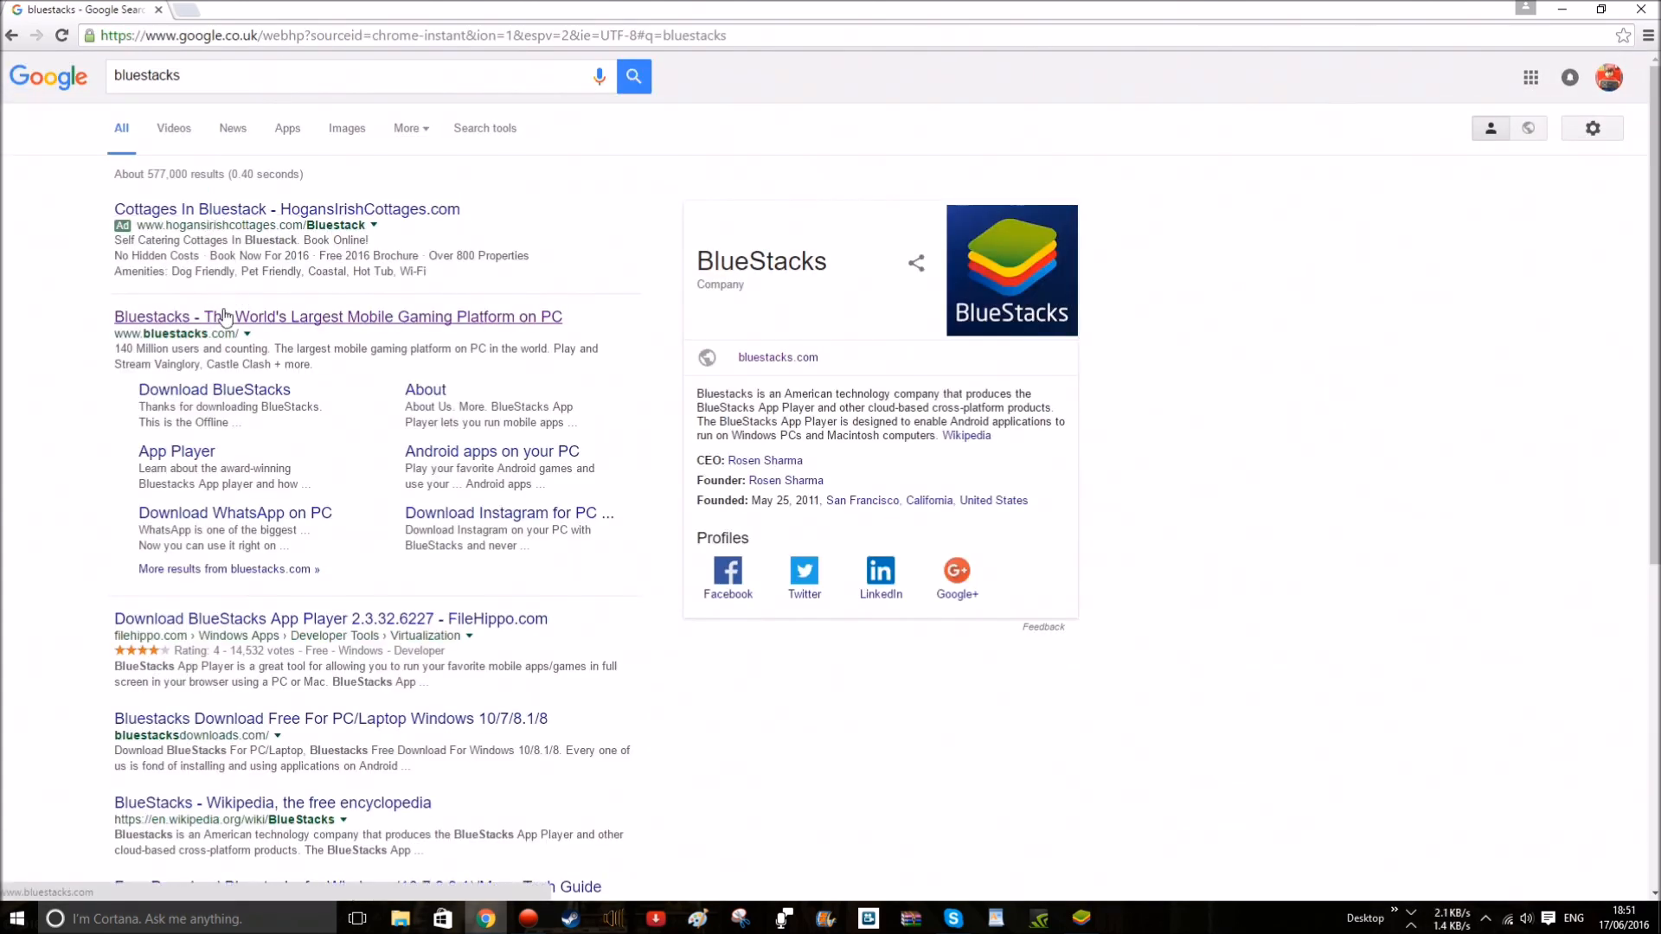
pyautogui.click(338, 317)
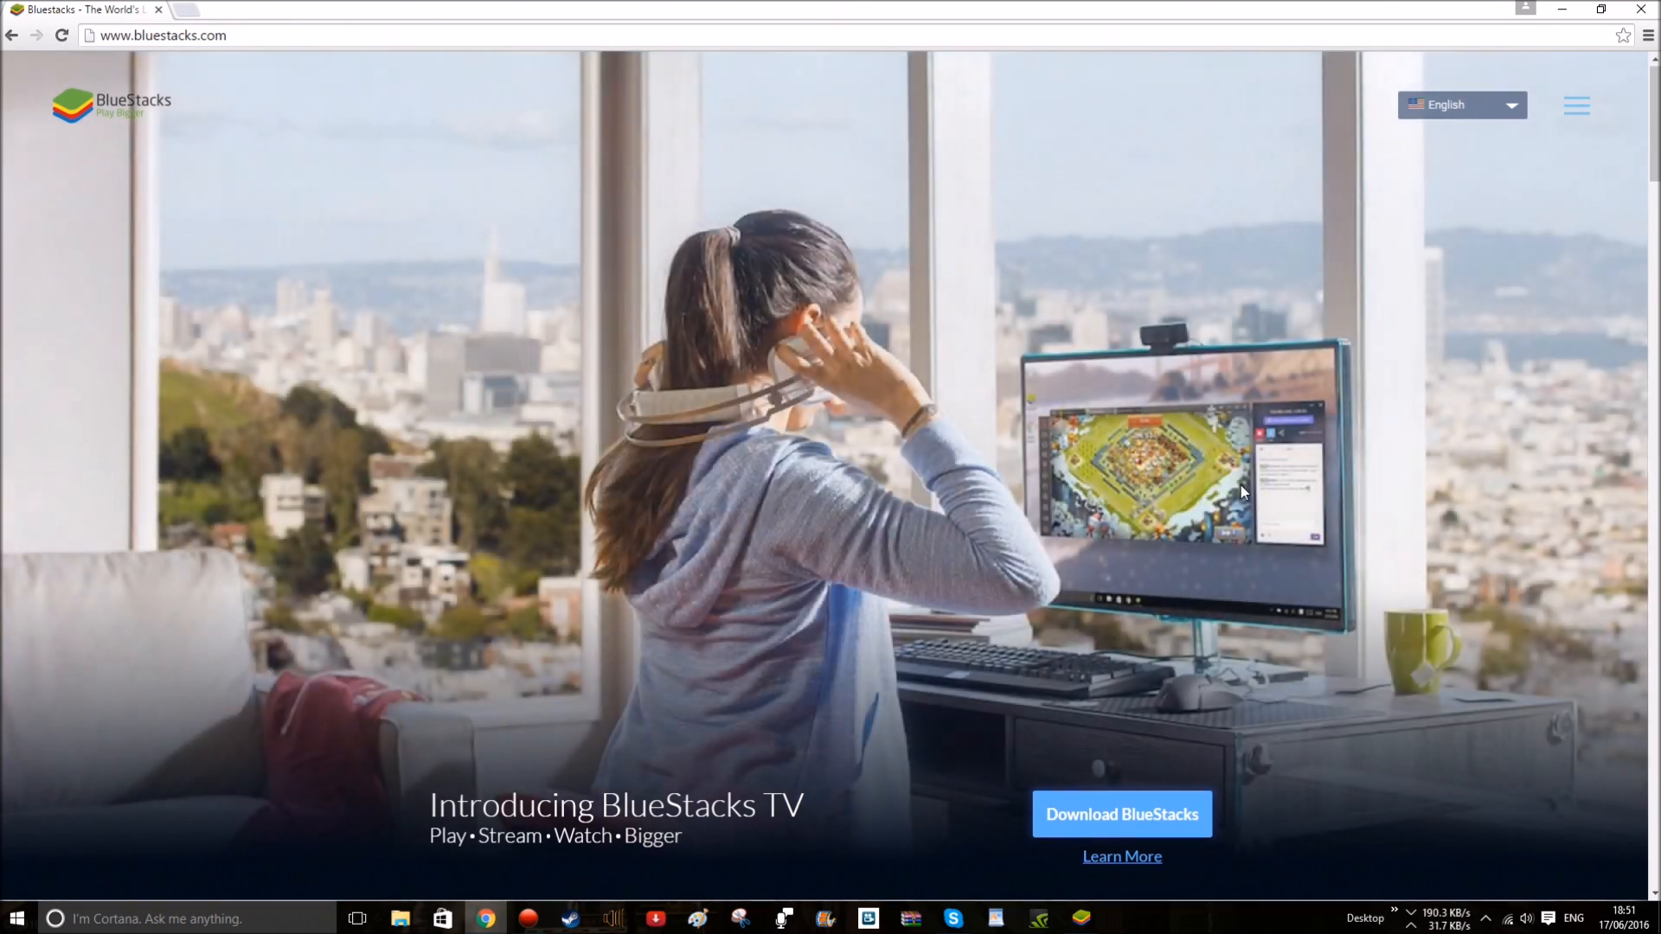
pyautogui.scroll(-3)
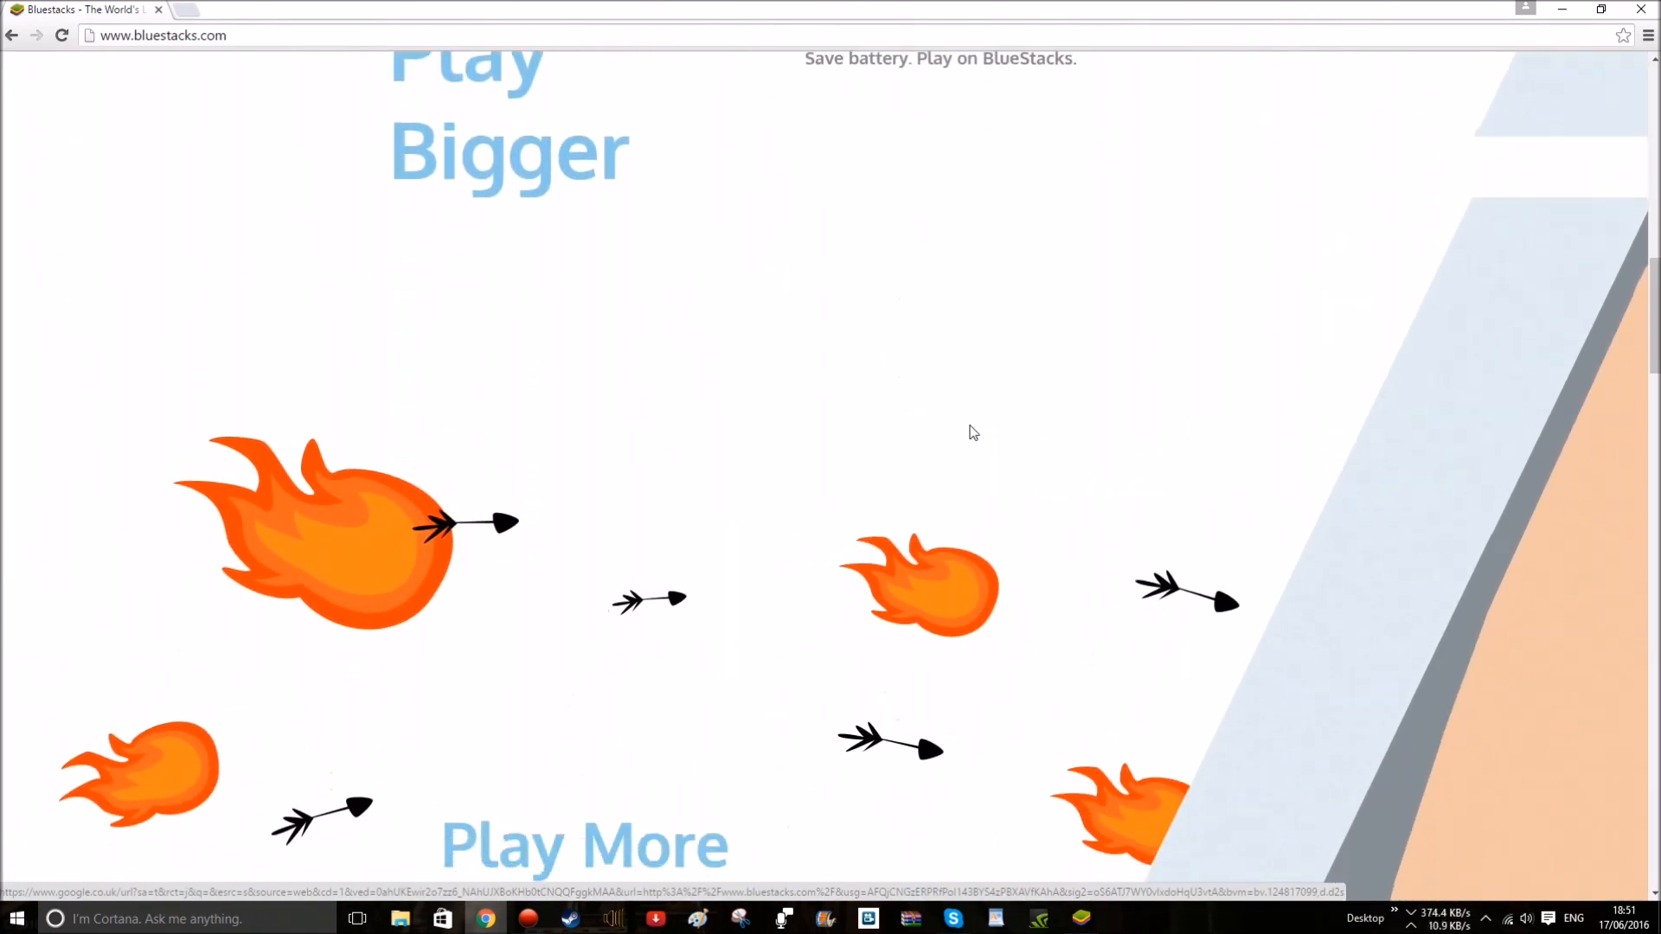
pyautogui.scroll(-3)
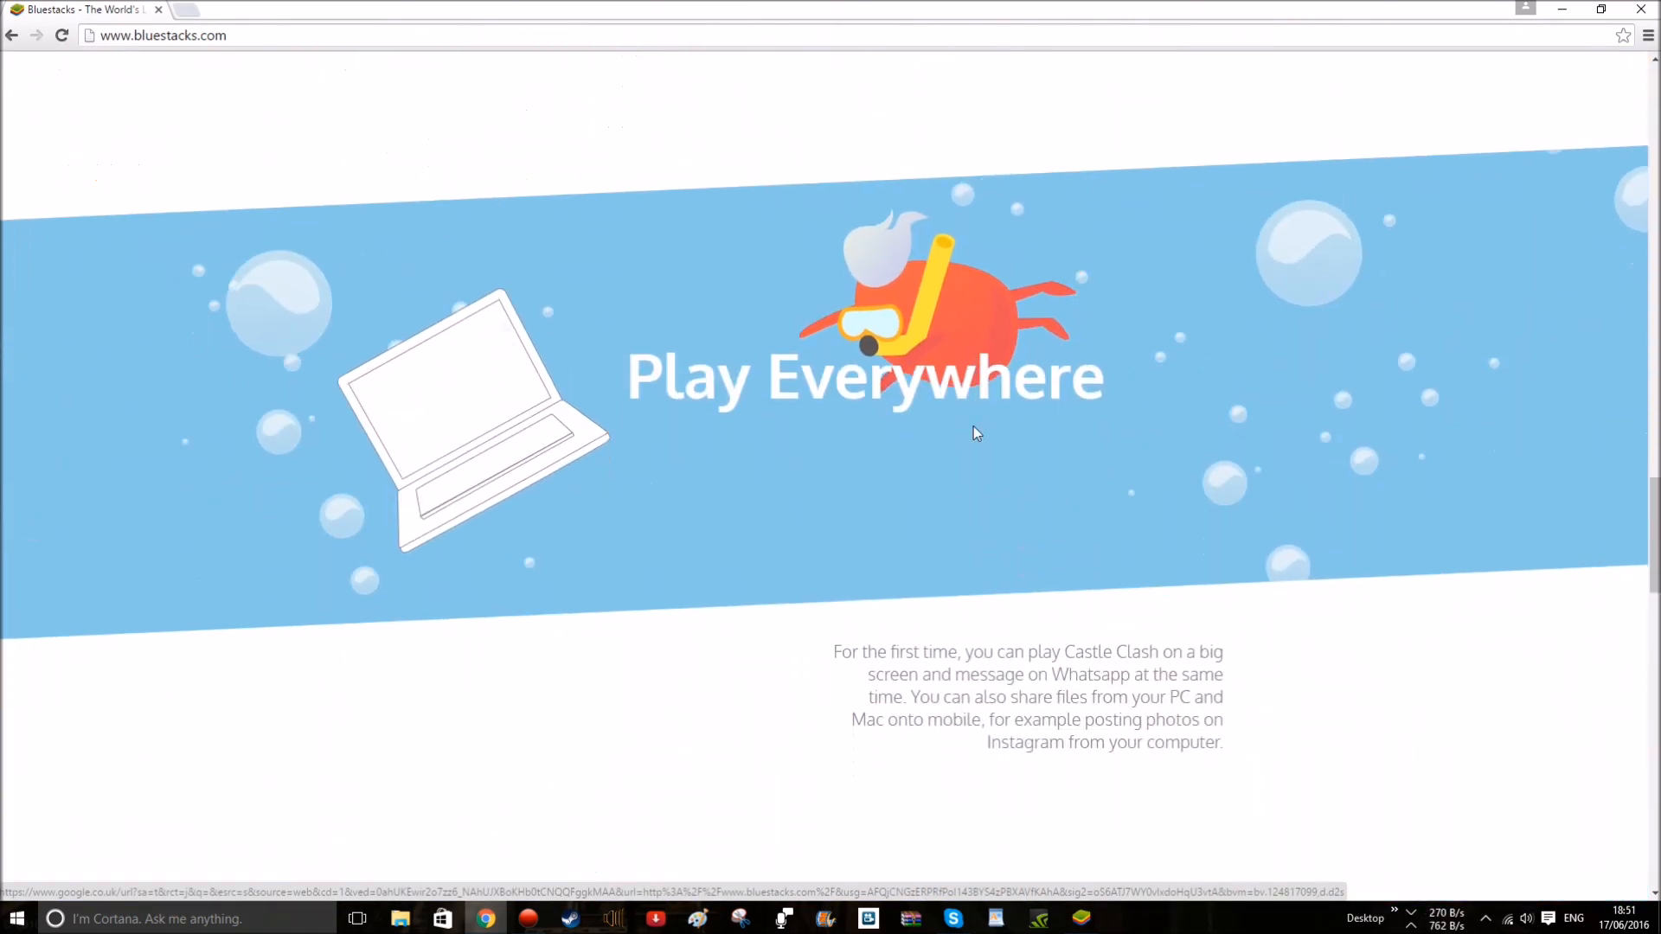
pyautogui.scroll(-3)
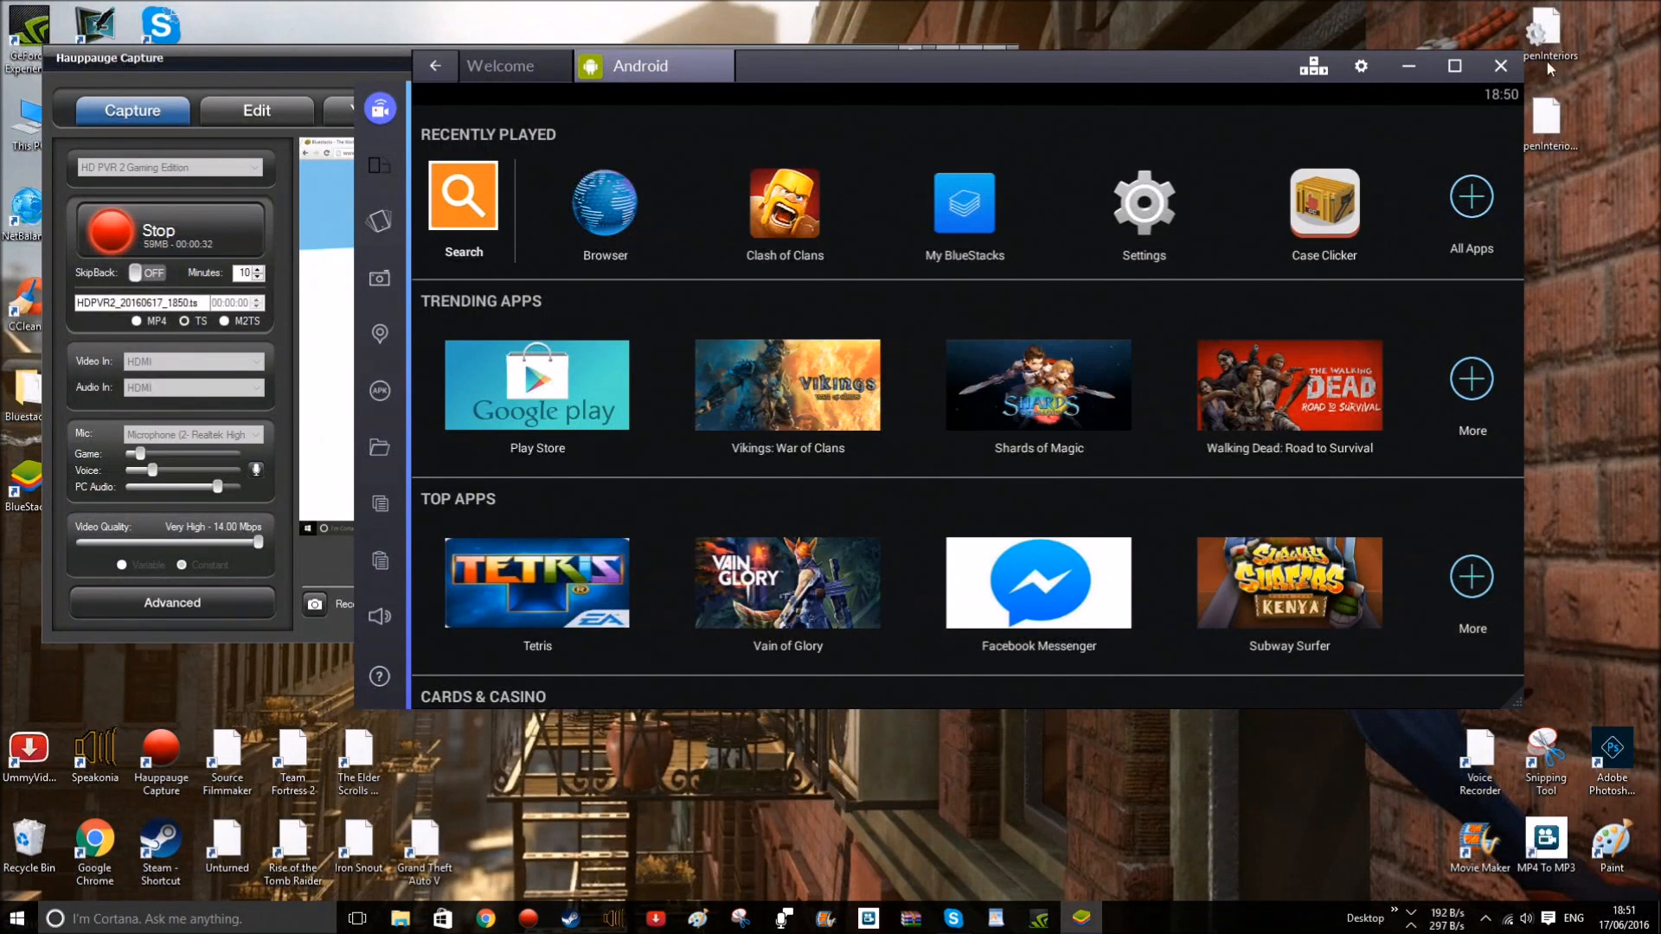
# Step: Maximize BlueStacks, start its built-in Browser and return to the Android home screen
pyautogui.click(1455, 66)
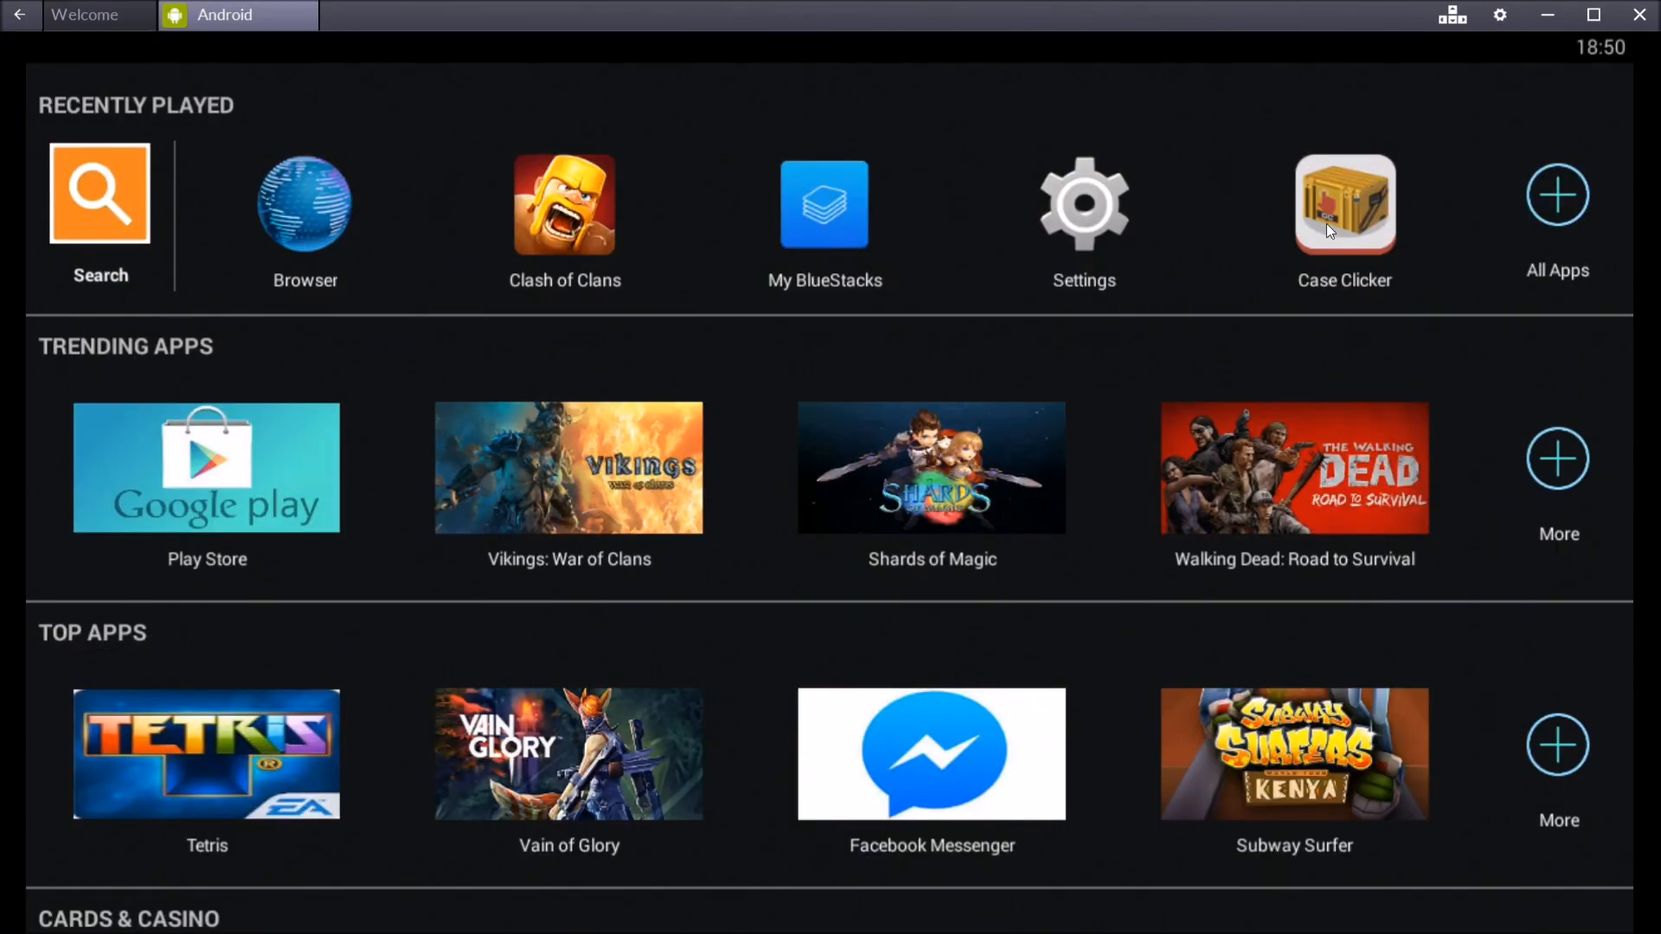
pyautogui.moveTo(311, 228)
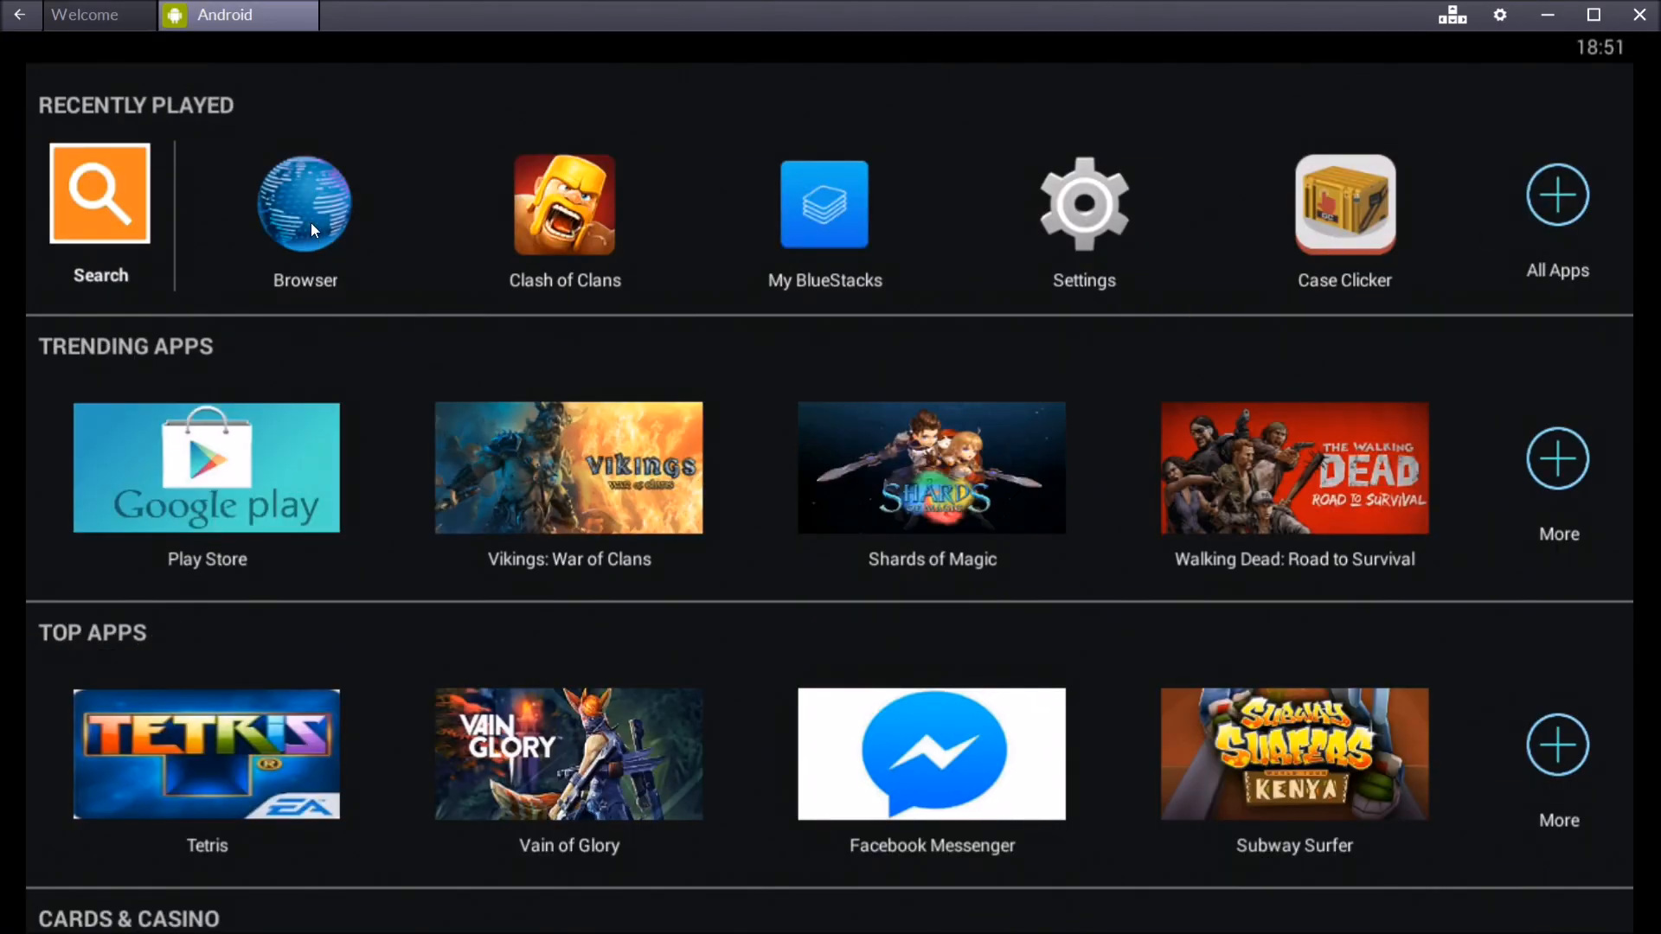
pyautogui.click(305, 204)
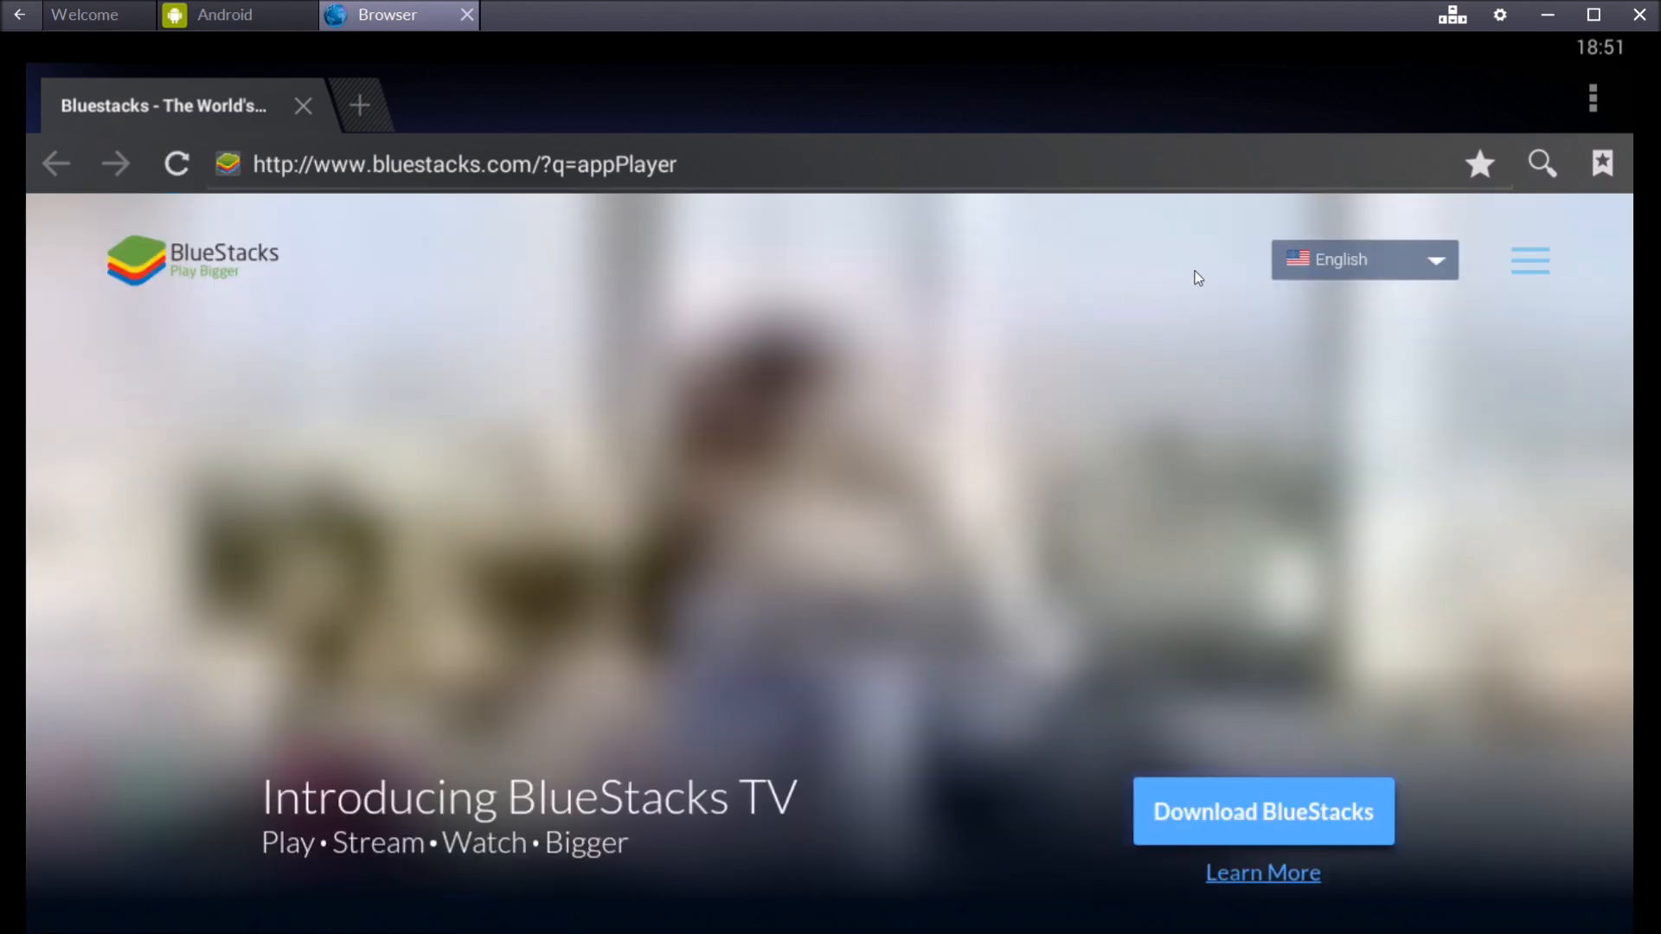
pyautogui.click(225, 16)
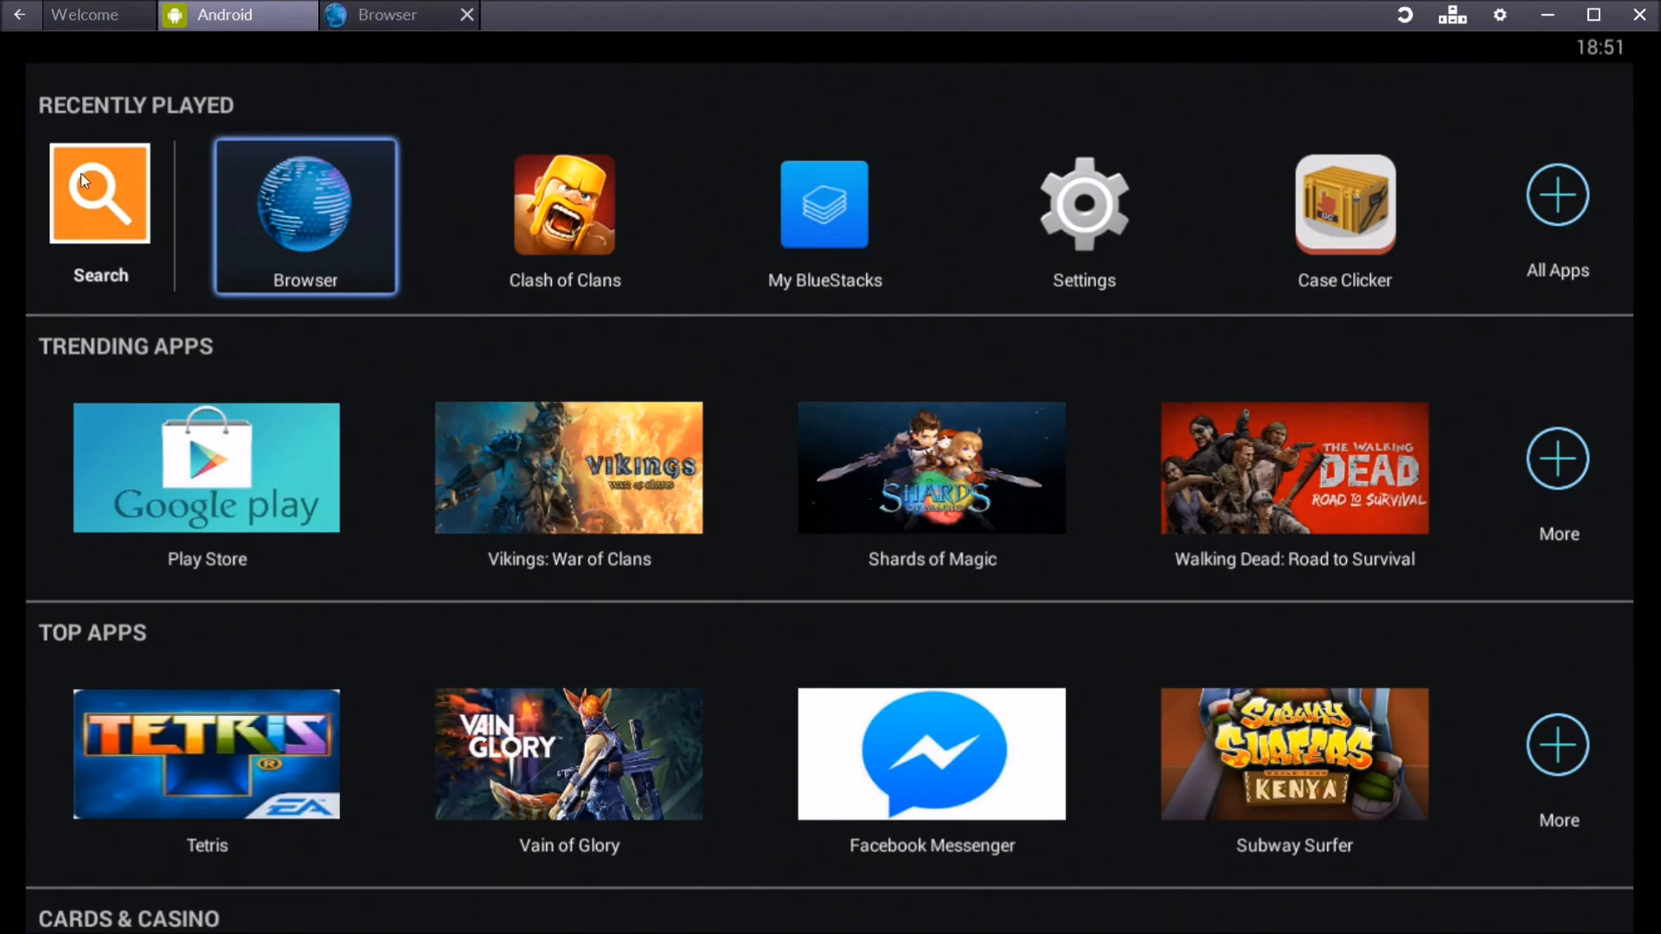
# Step: Search the apps for 'case clicker' and send that search to the Play Store
pyautogui.click(100, 193)
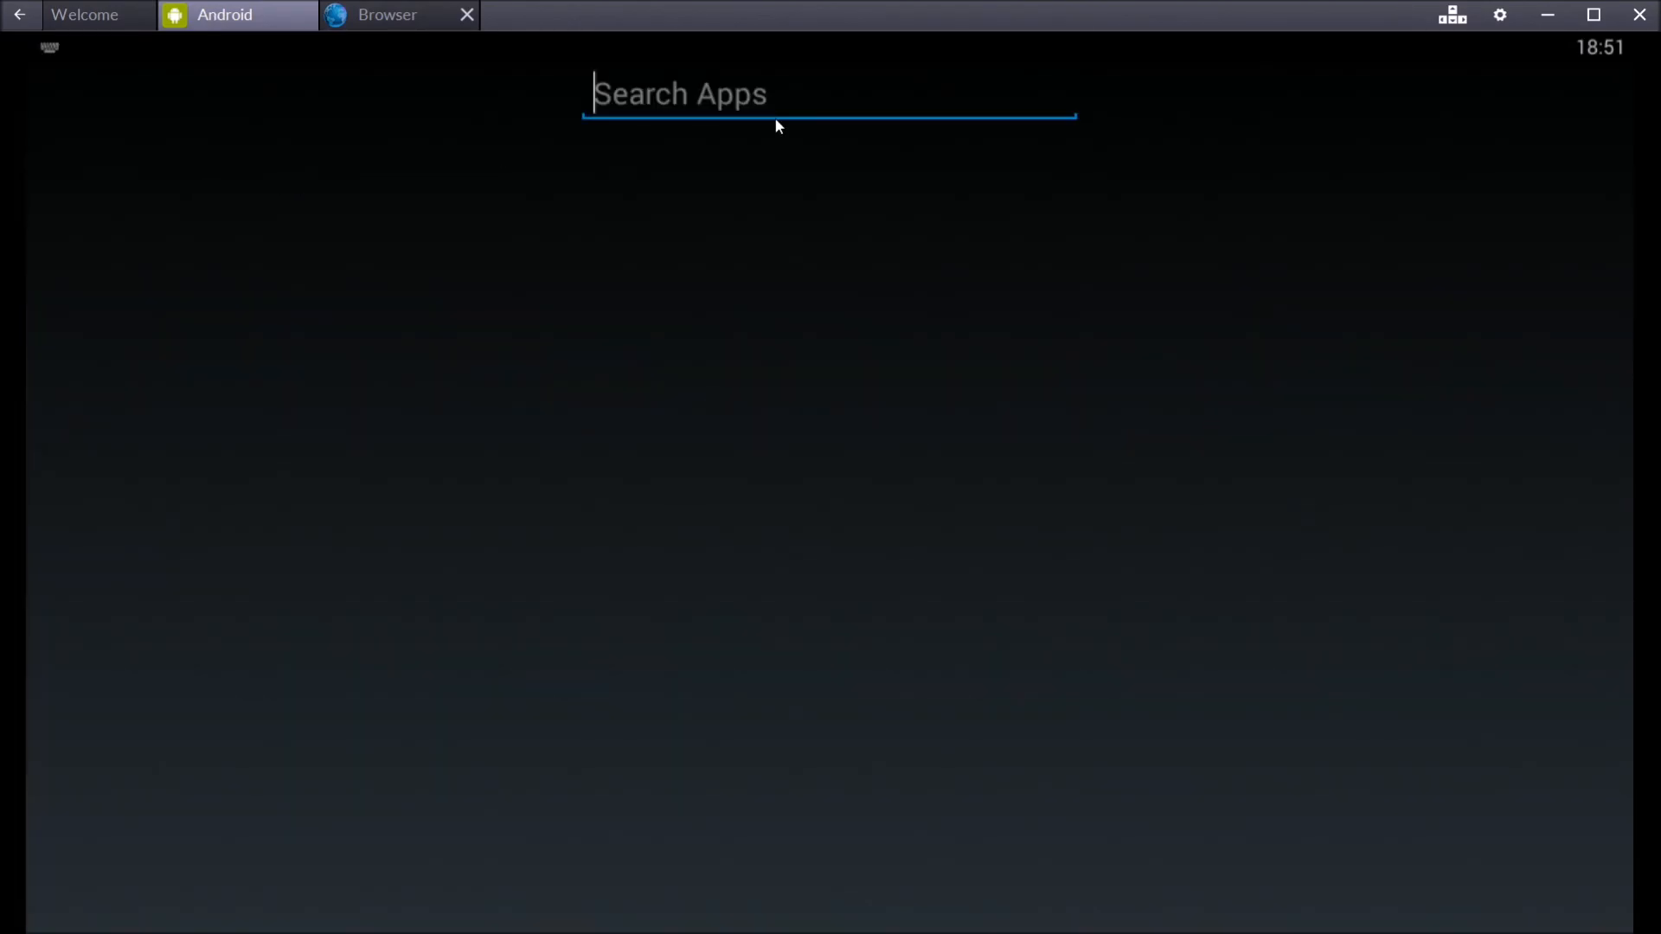
pyautogui.write('case')
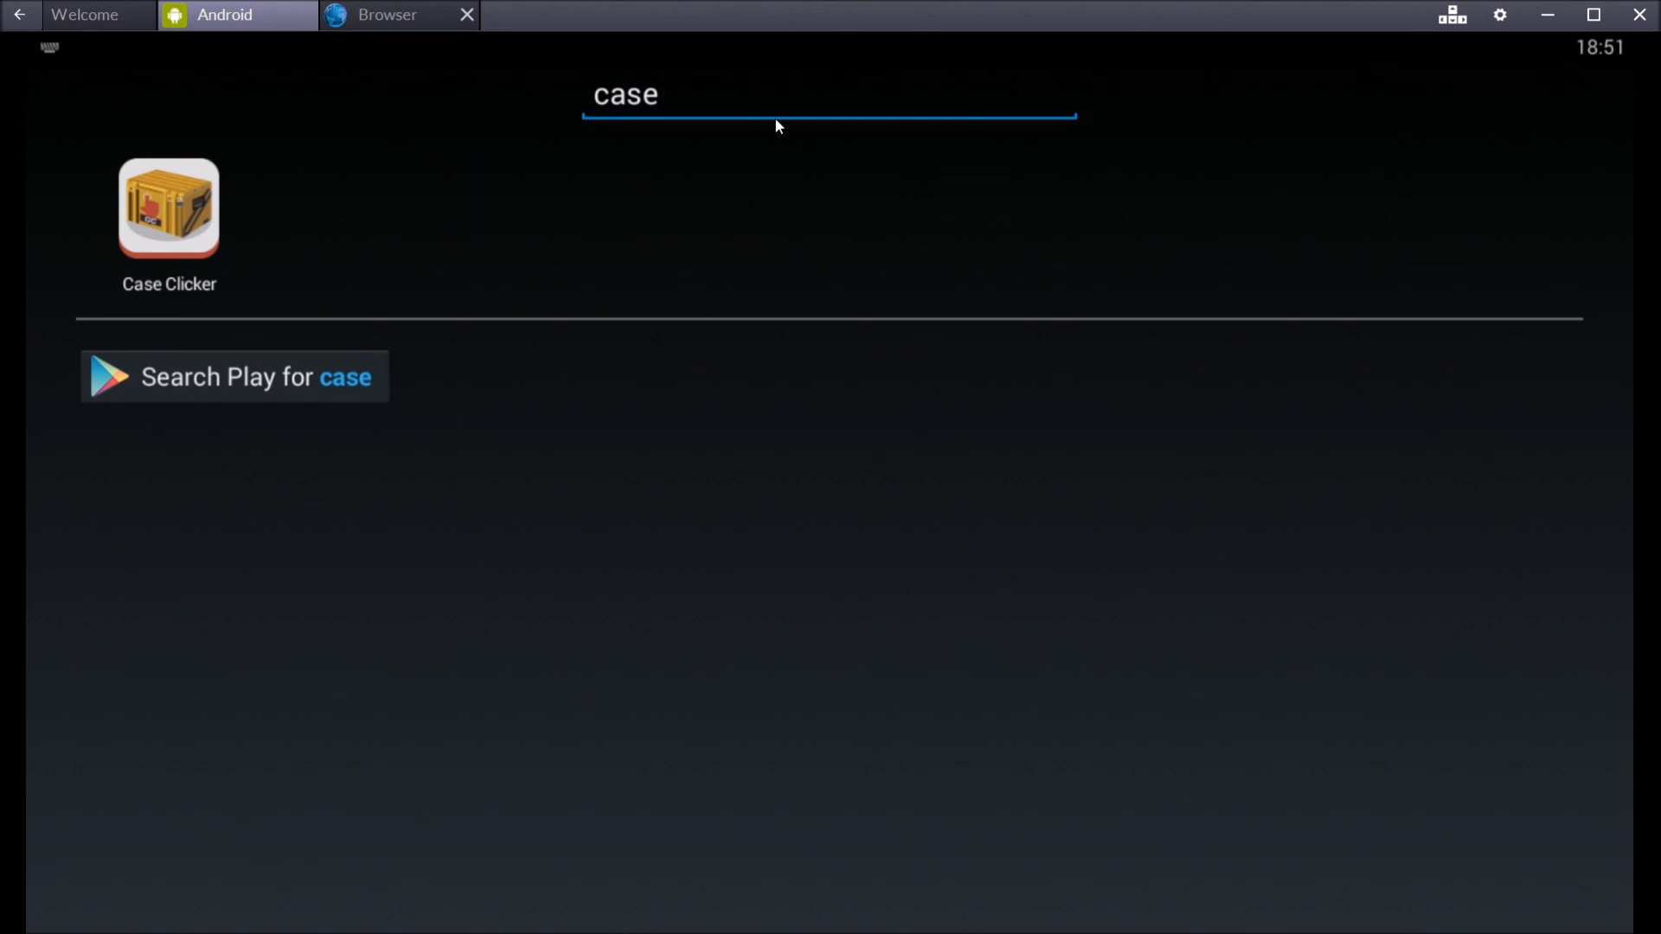
pyautogui.write('clicker')
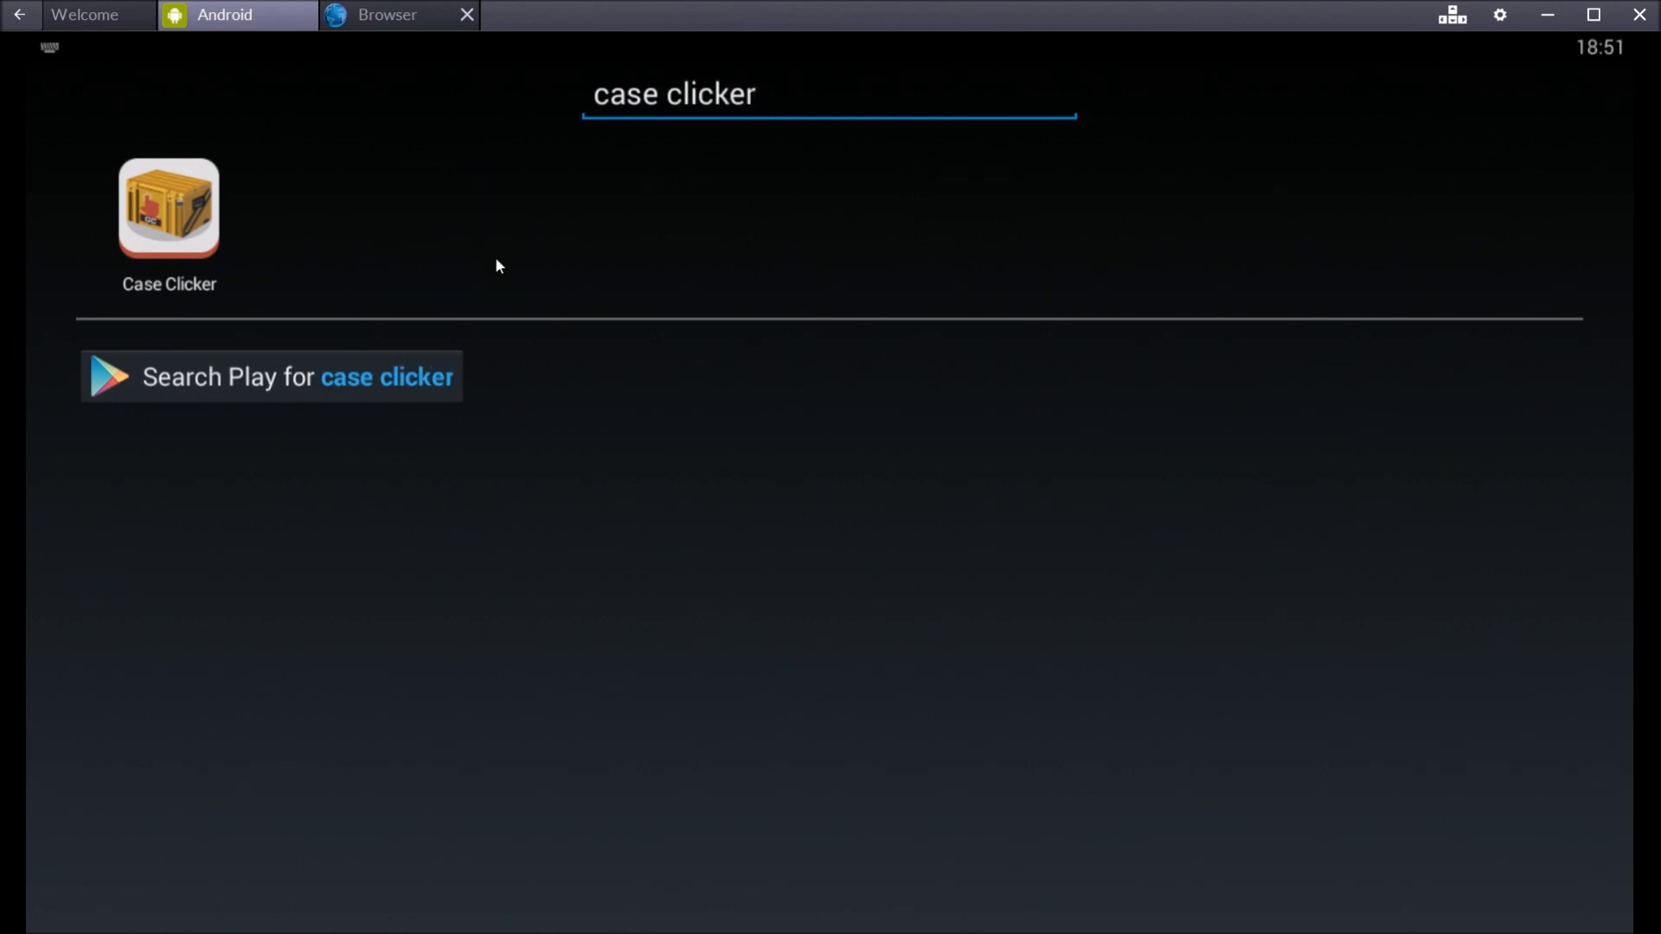
pyautogui.moveTo(392, 387)
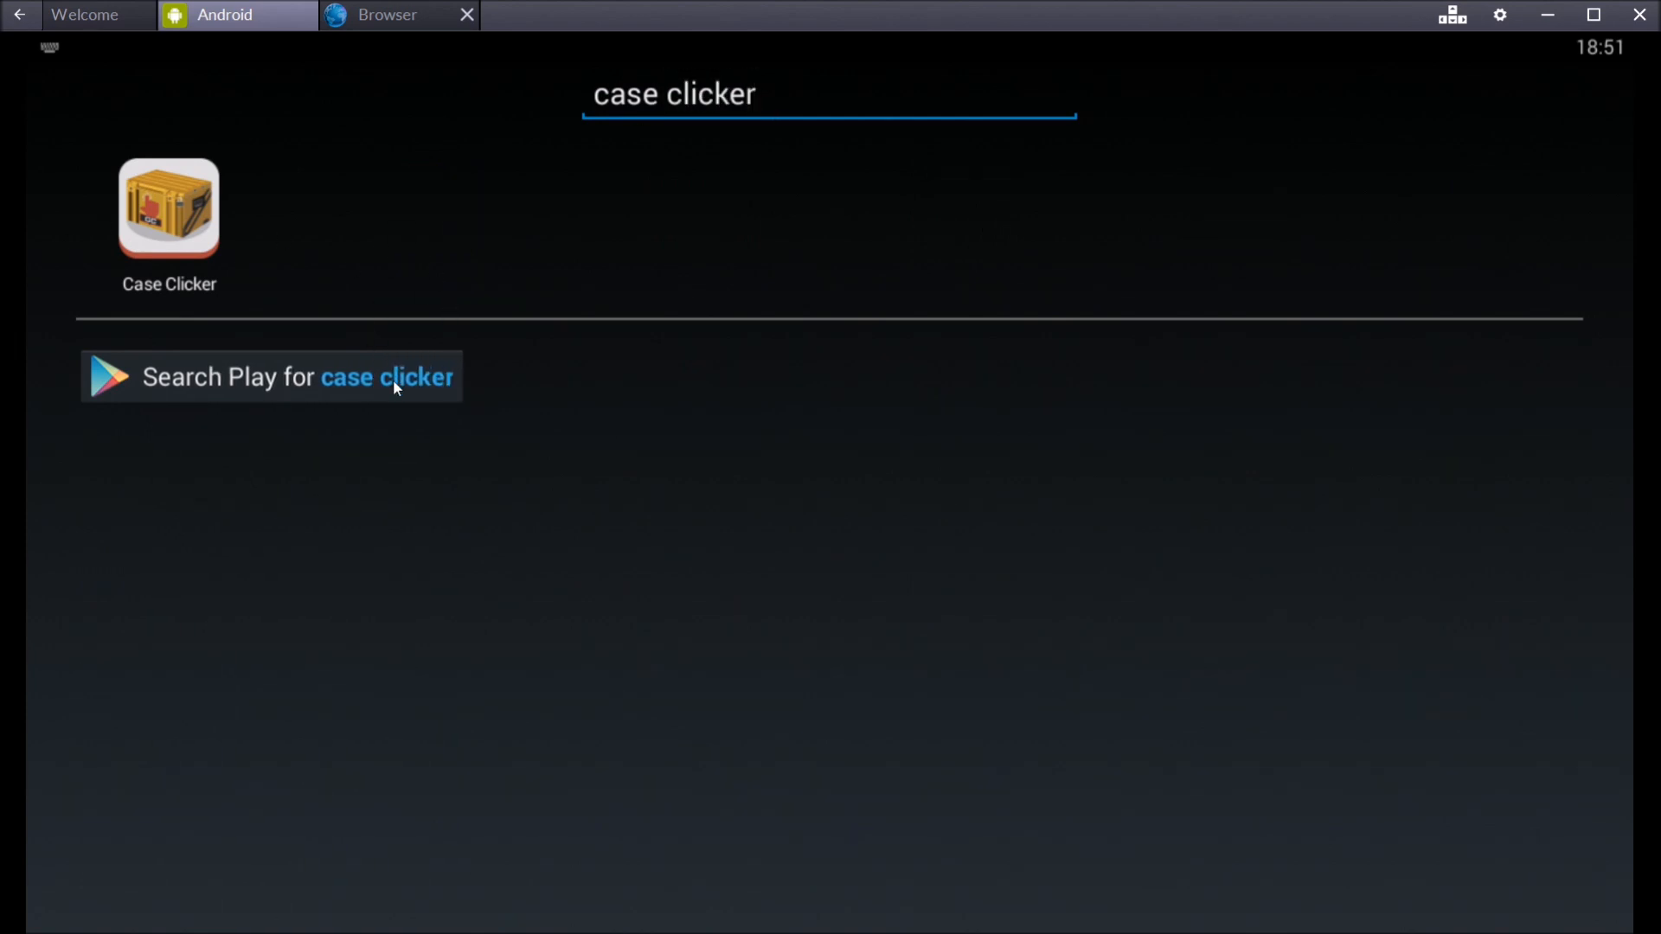
pyautogui.click(270, 375)
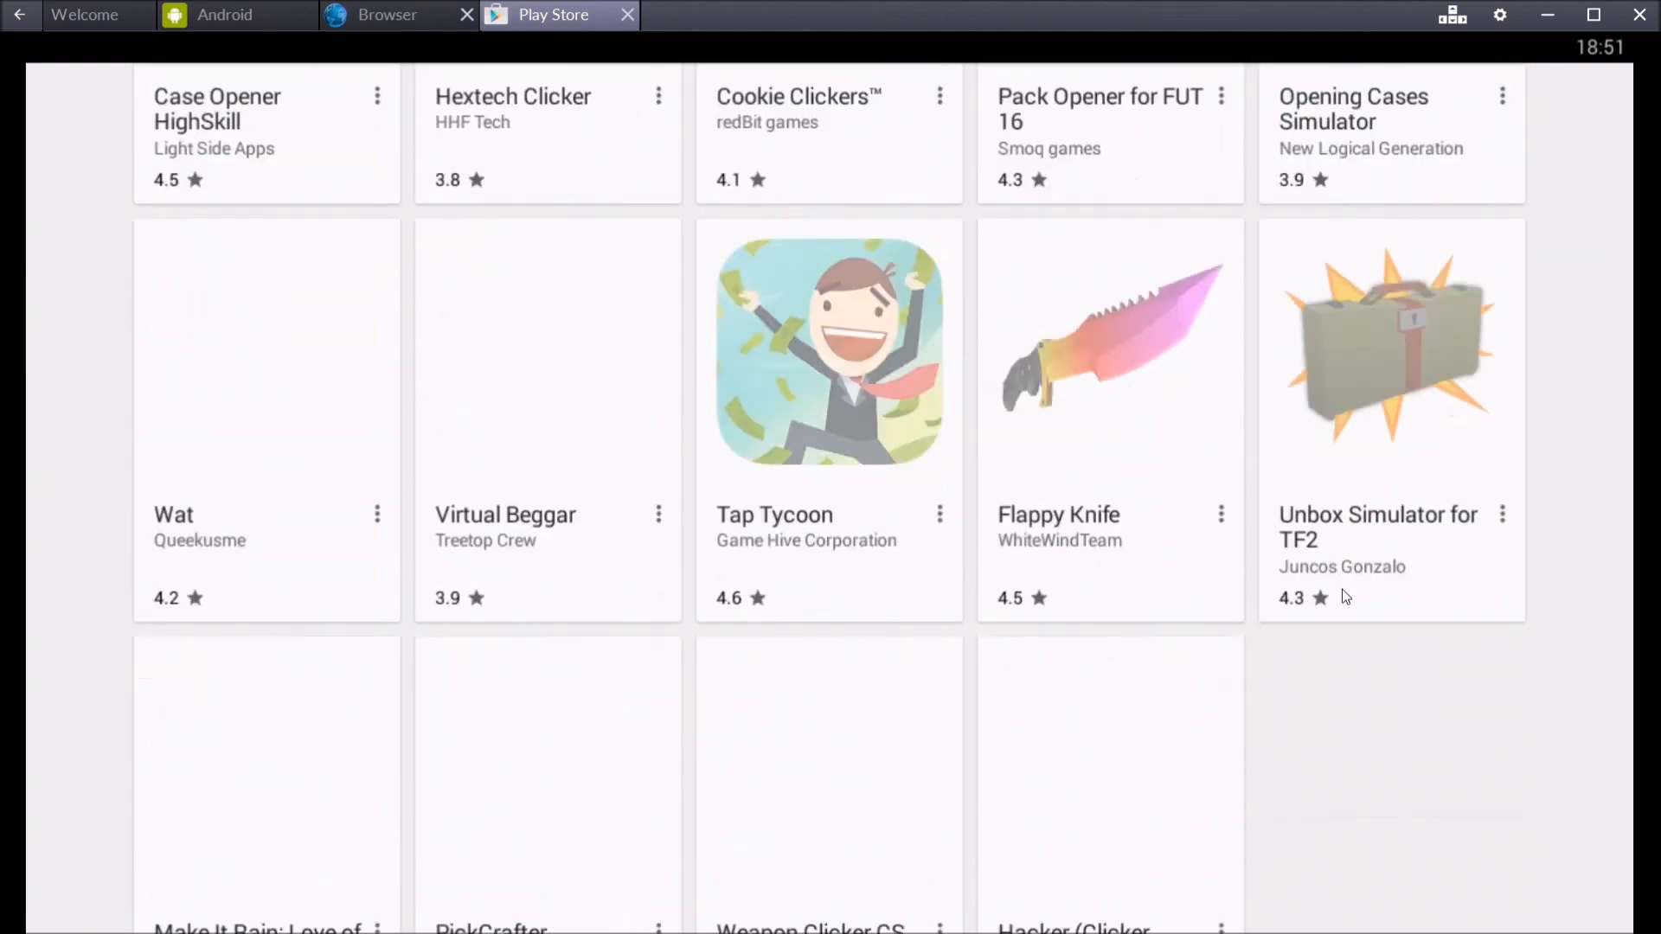
# Step: Bring the Browser tab on the bluestacks.com homepage back into view
pyautogui.scroll(3)
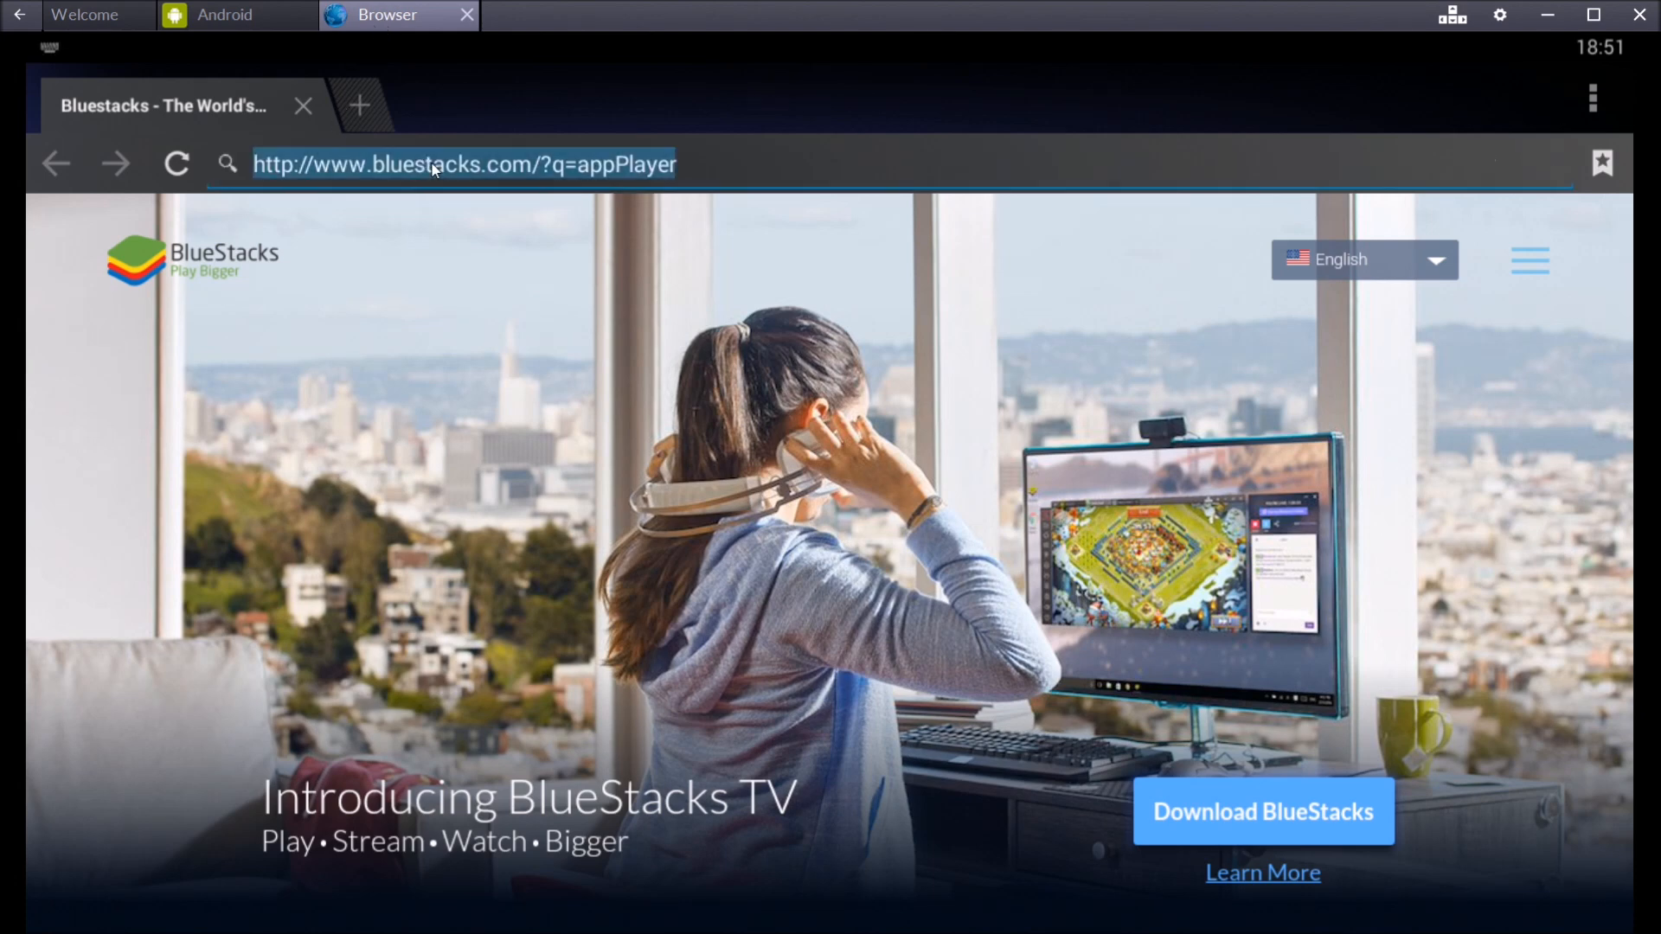
# Step: Google 'case clicker', go to caseclicker.eu and pick the Android game download
pyautogui.write('case')
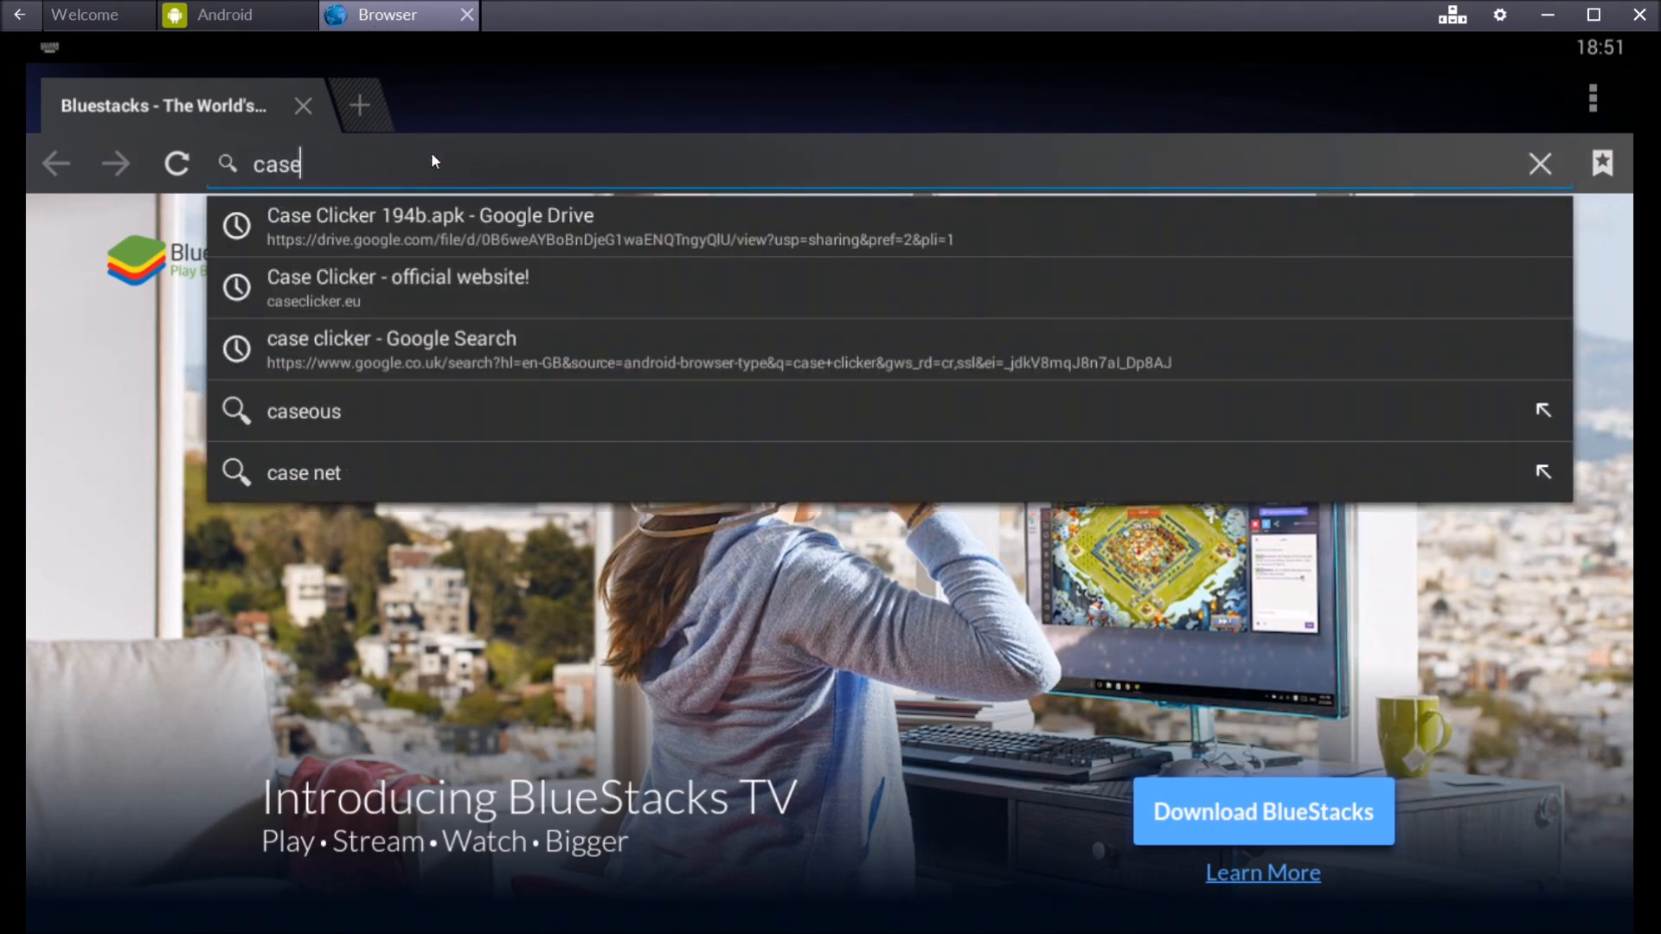
pyautogui.click(391, 350)
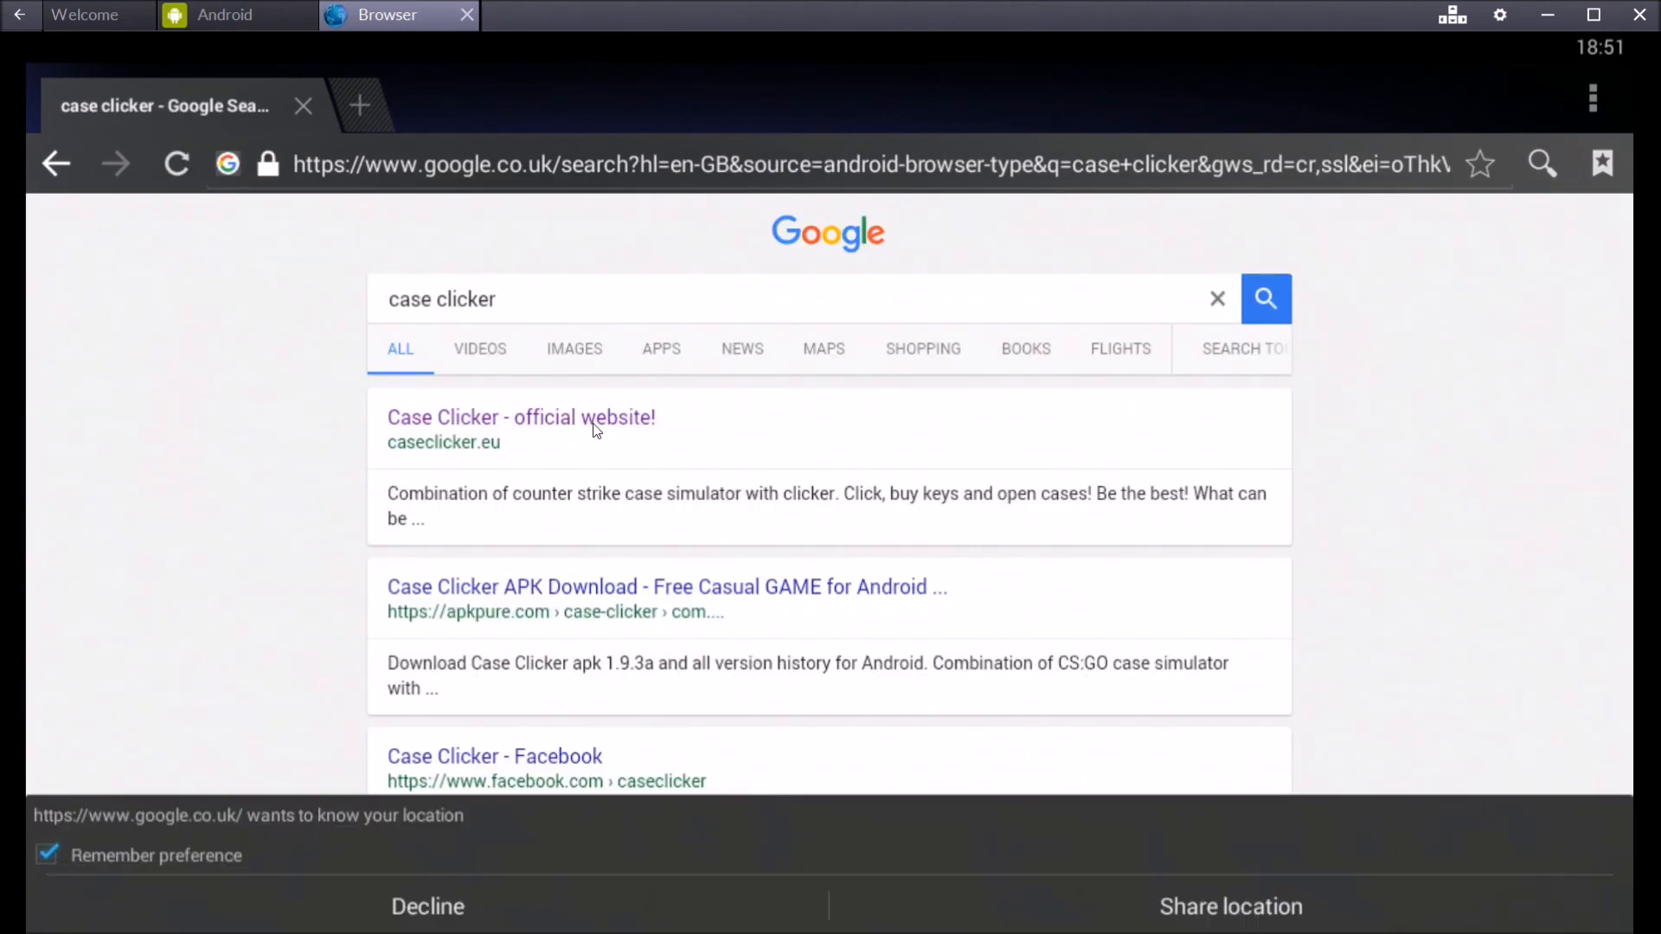
pyautogui.click(520, 417)
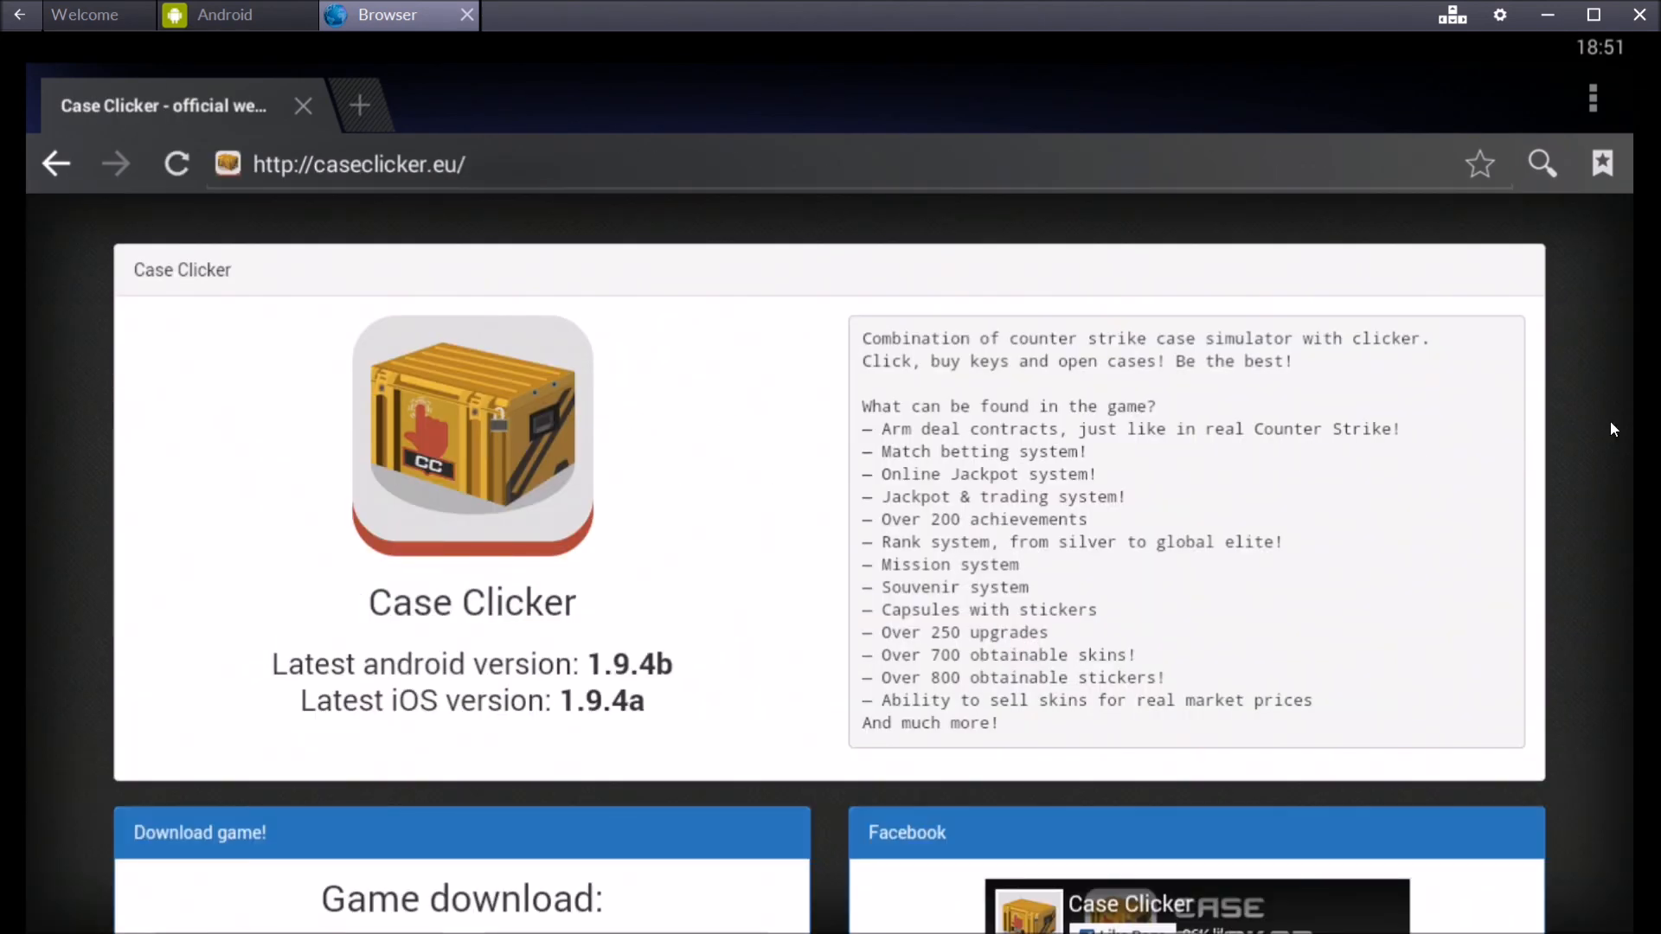
pyautogui.scroll(-3)
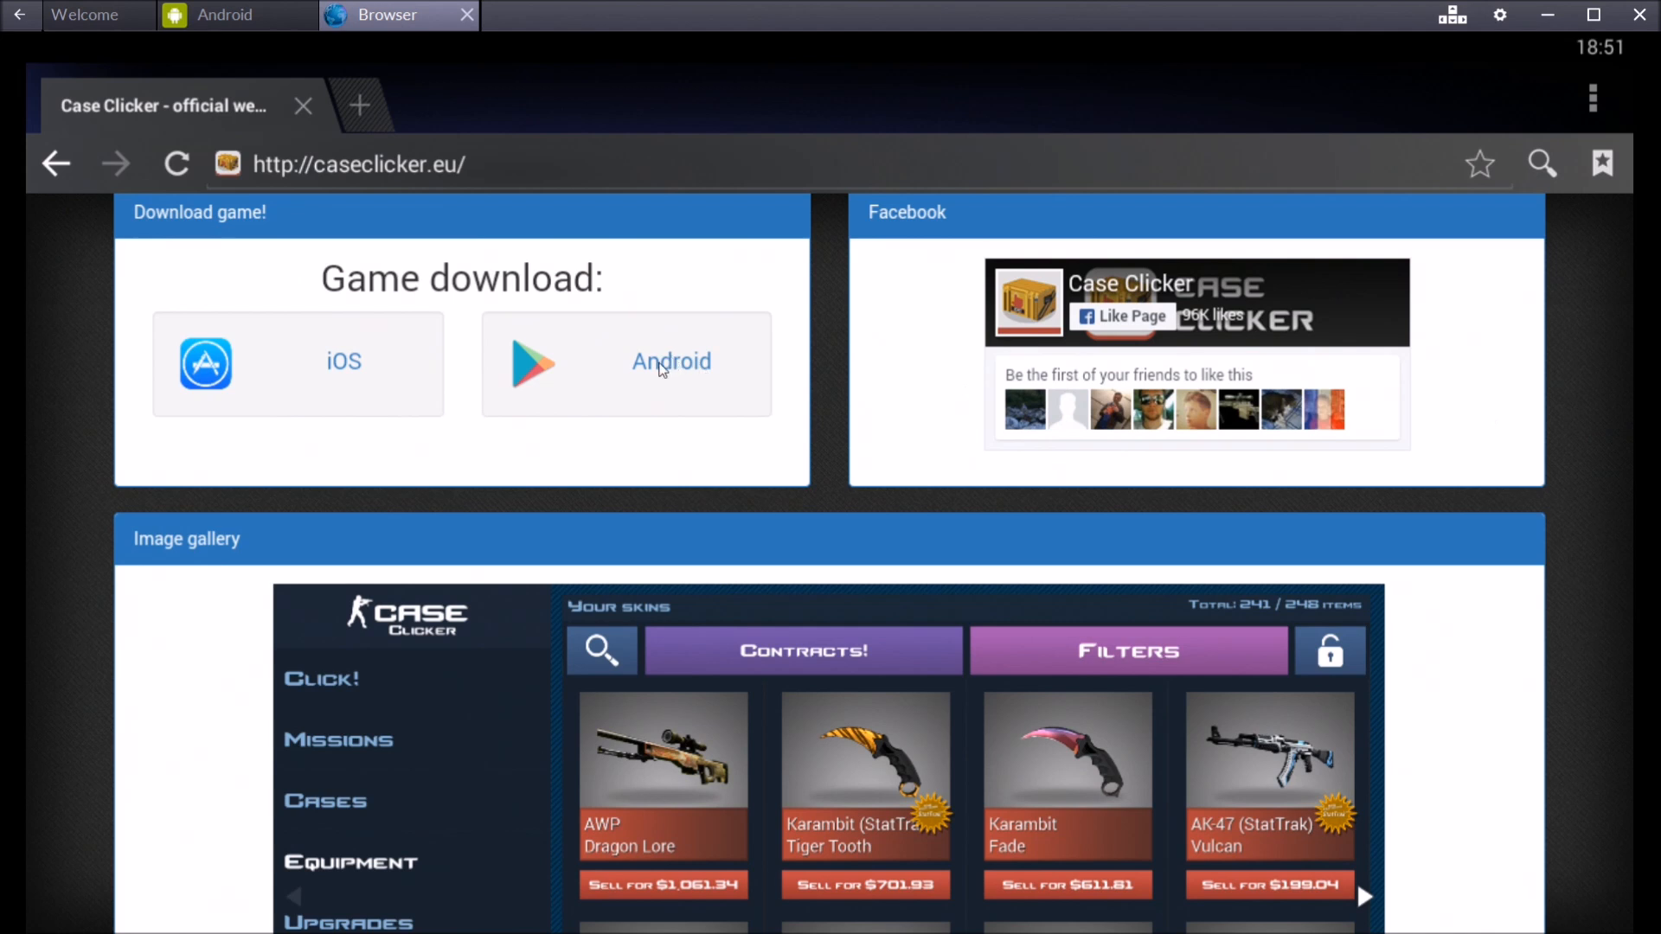
pyautogui.moveTo(311, 363)
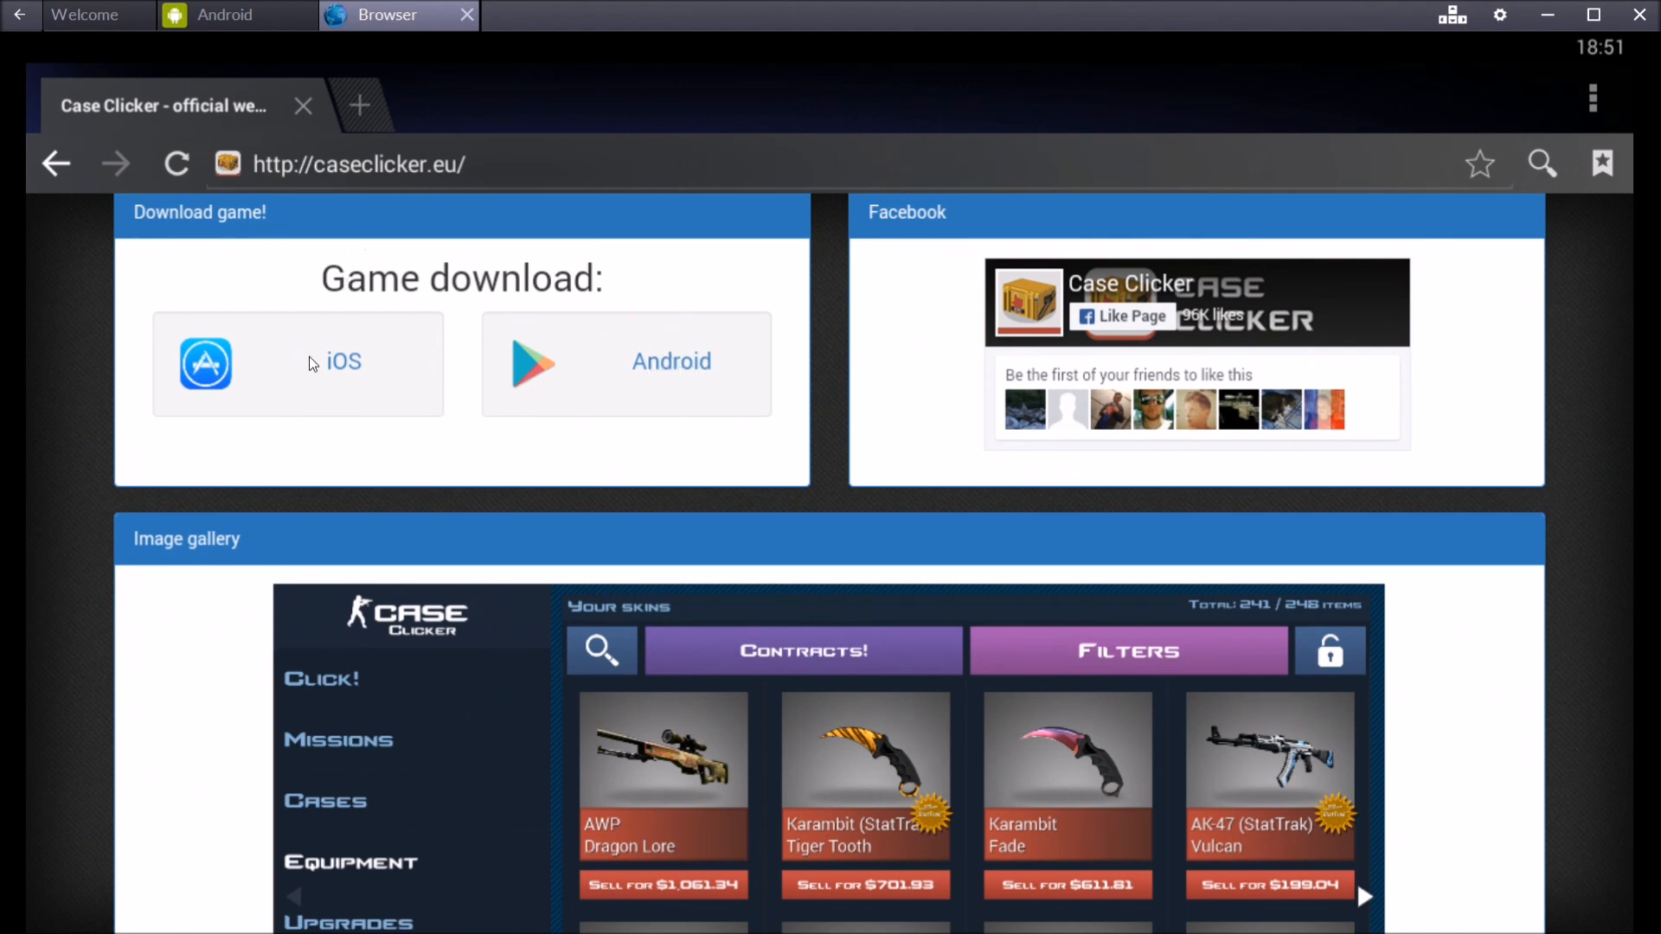
pyautogui.click(671, 361)
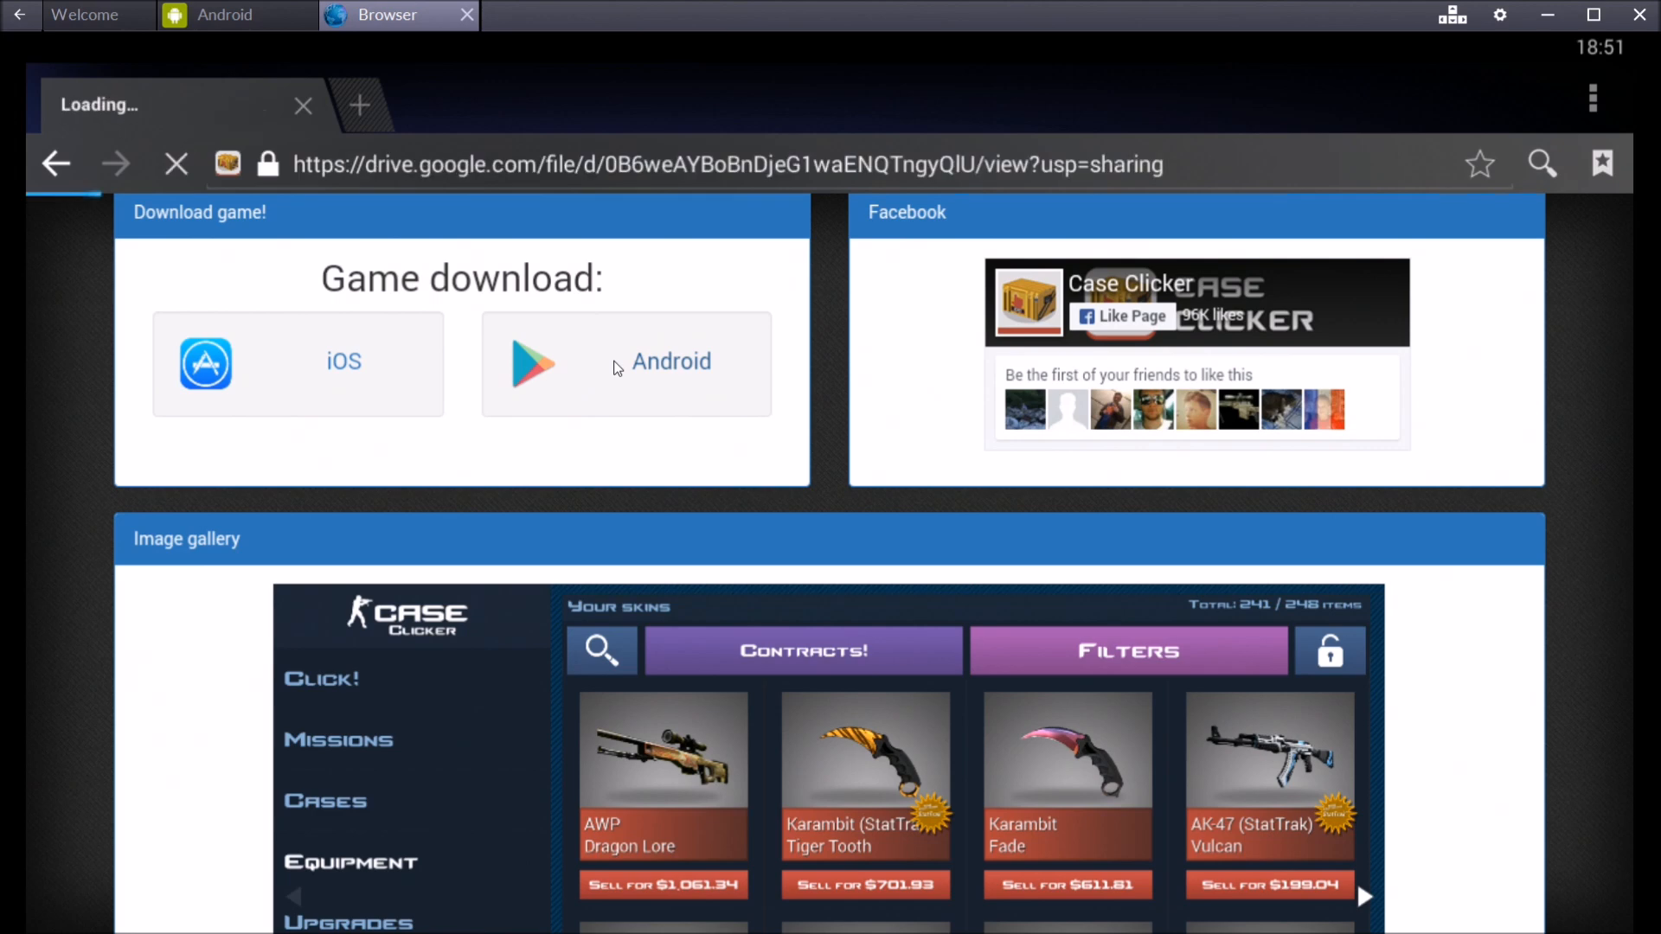
# Step: Download Case Clicker 194b.apk from Google Drive, choosing Download anyway past the virus-scan warning
pyautogui.click(625, 364)
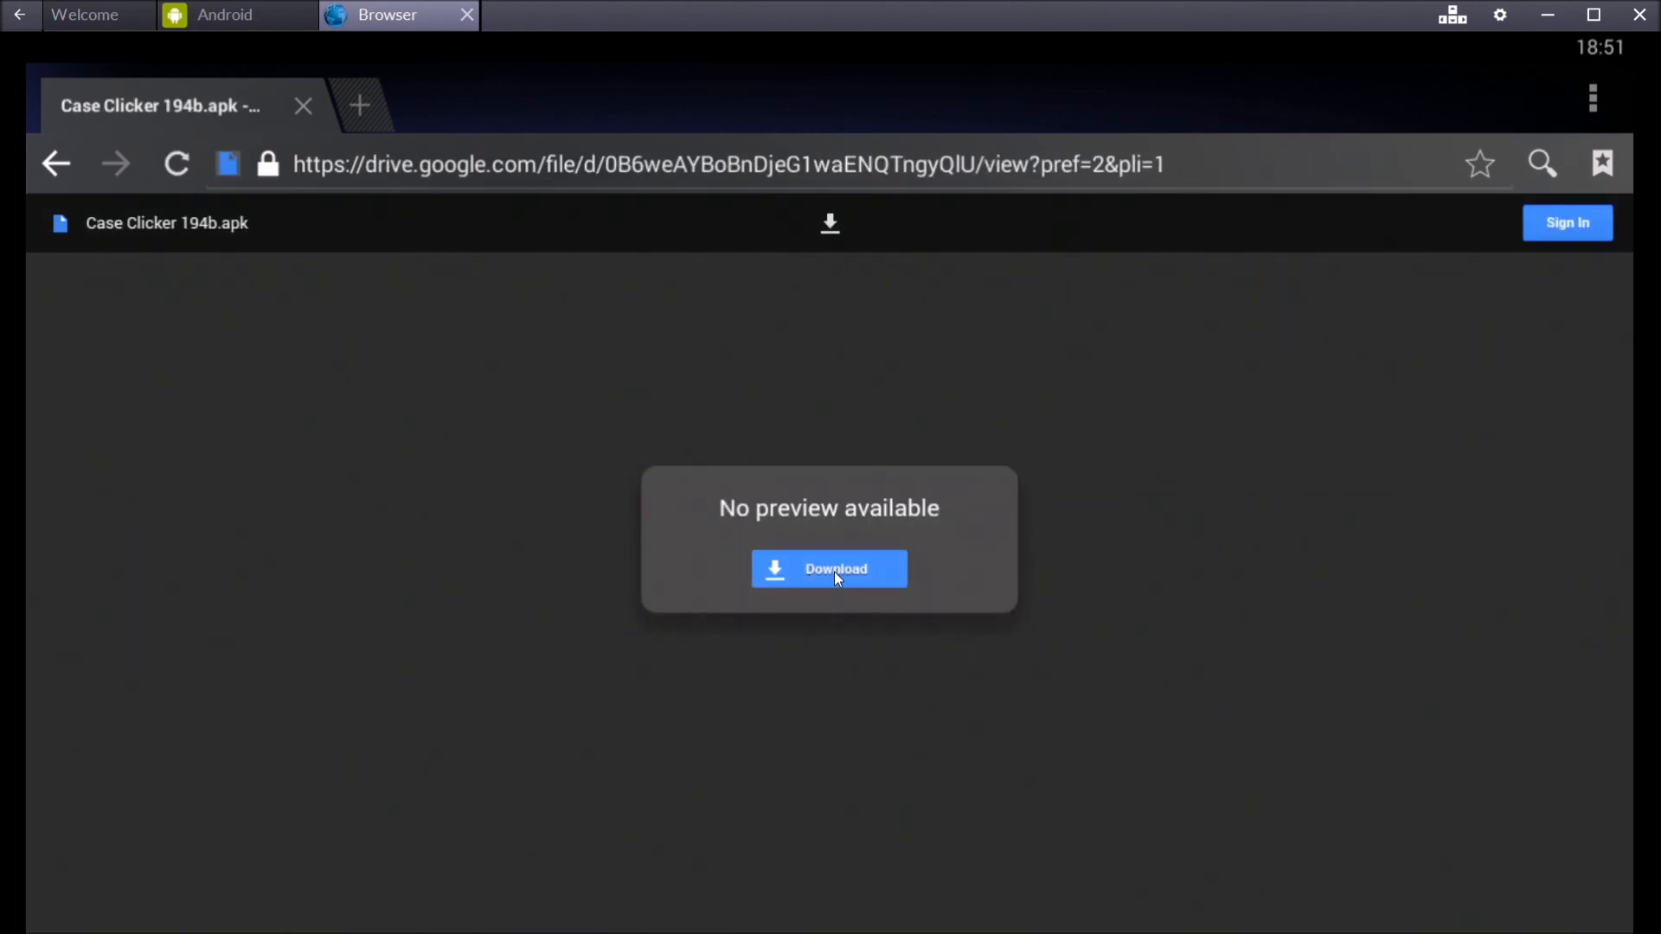
pyautogui.click(829, 569)
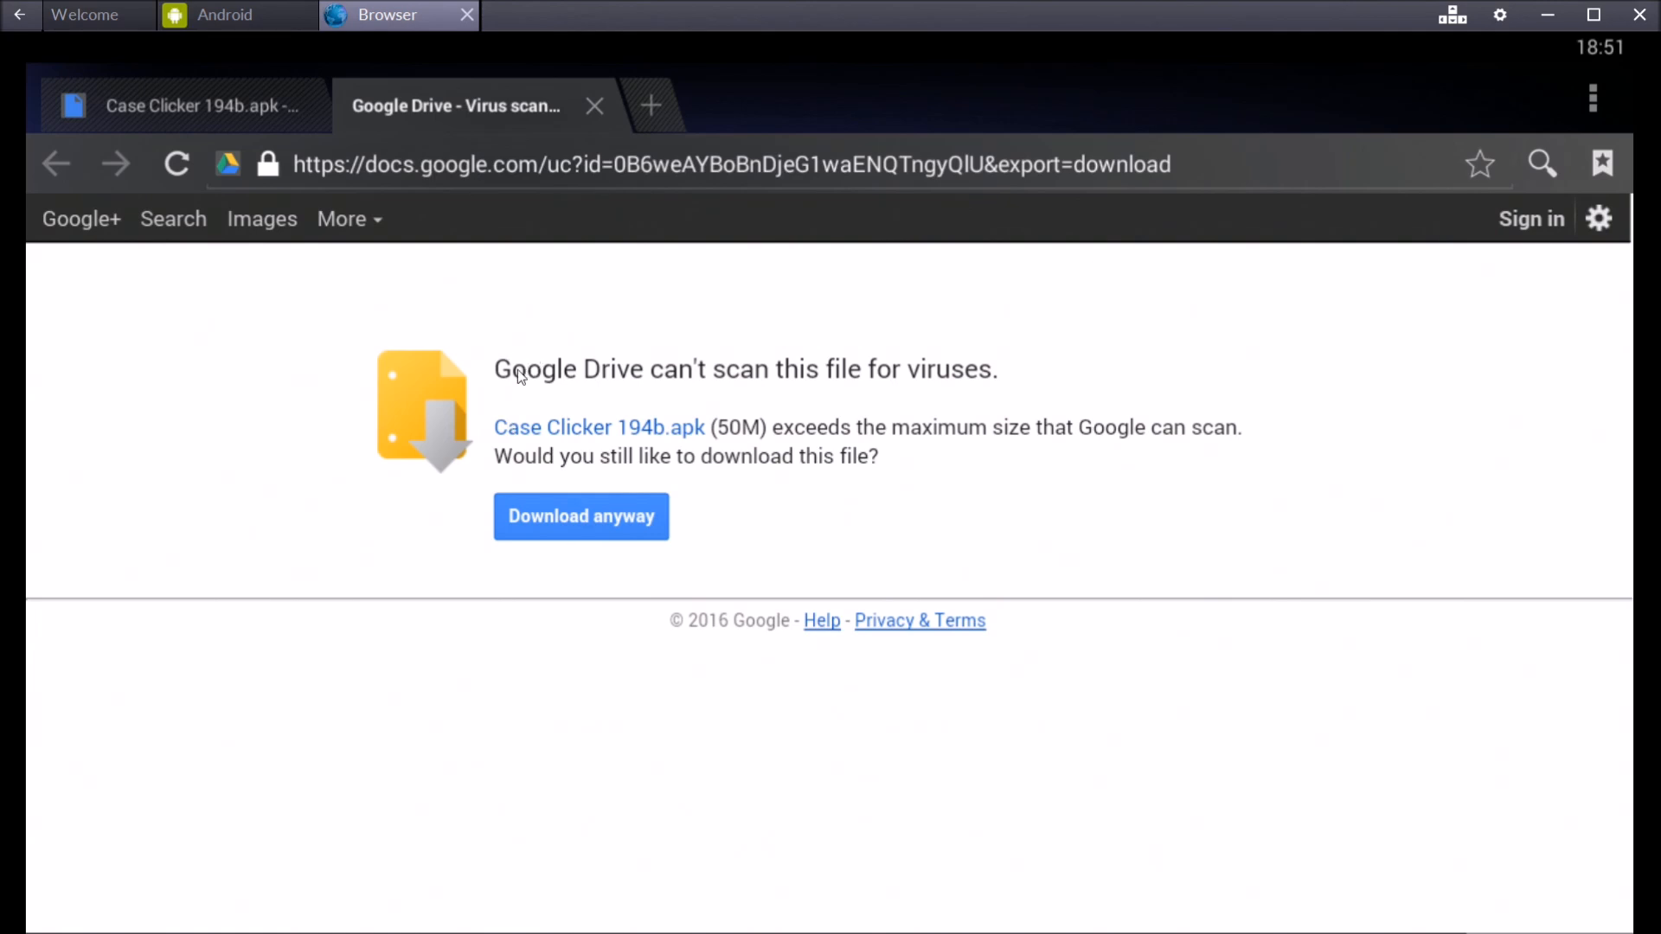
pyautogui.moveTo(1225, 514)
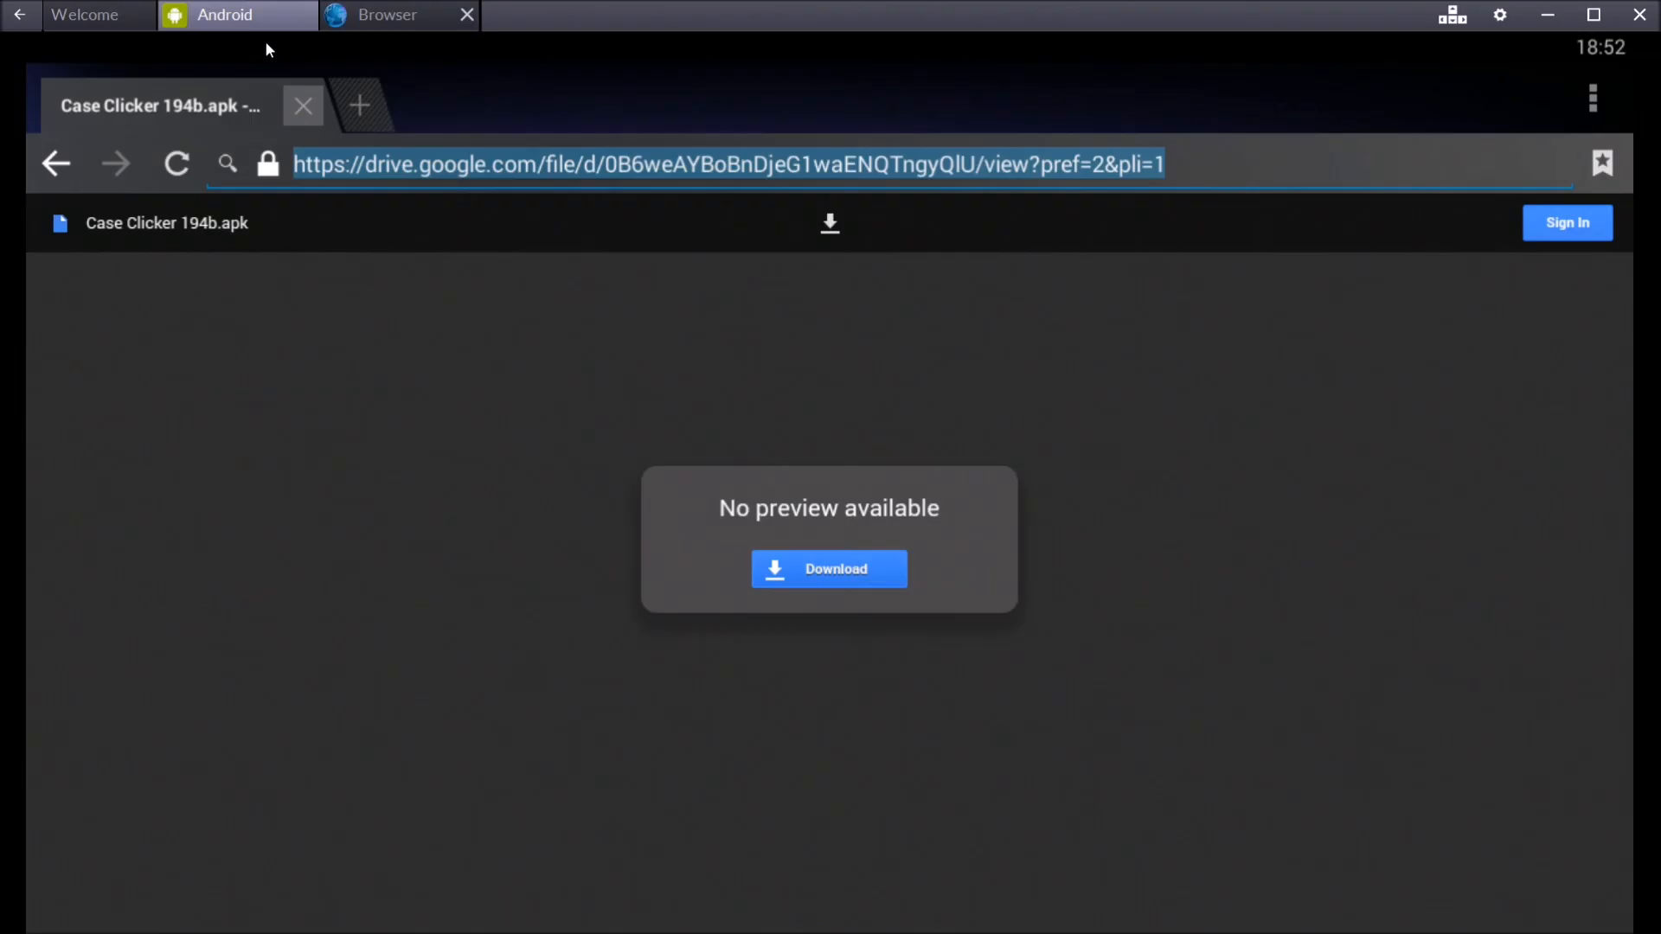
# Step: Launch Case Clicker from the Android home screen and visit its shop and settings
pyautogui.click(466, 16)
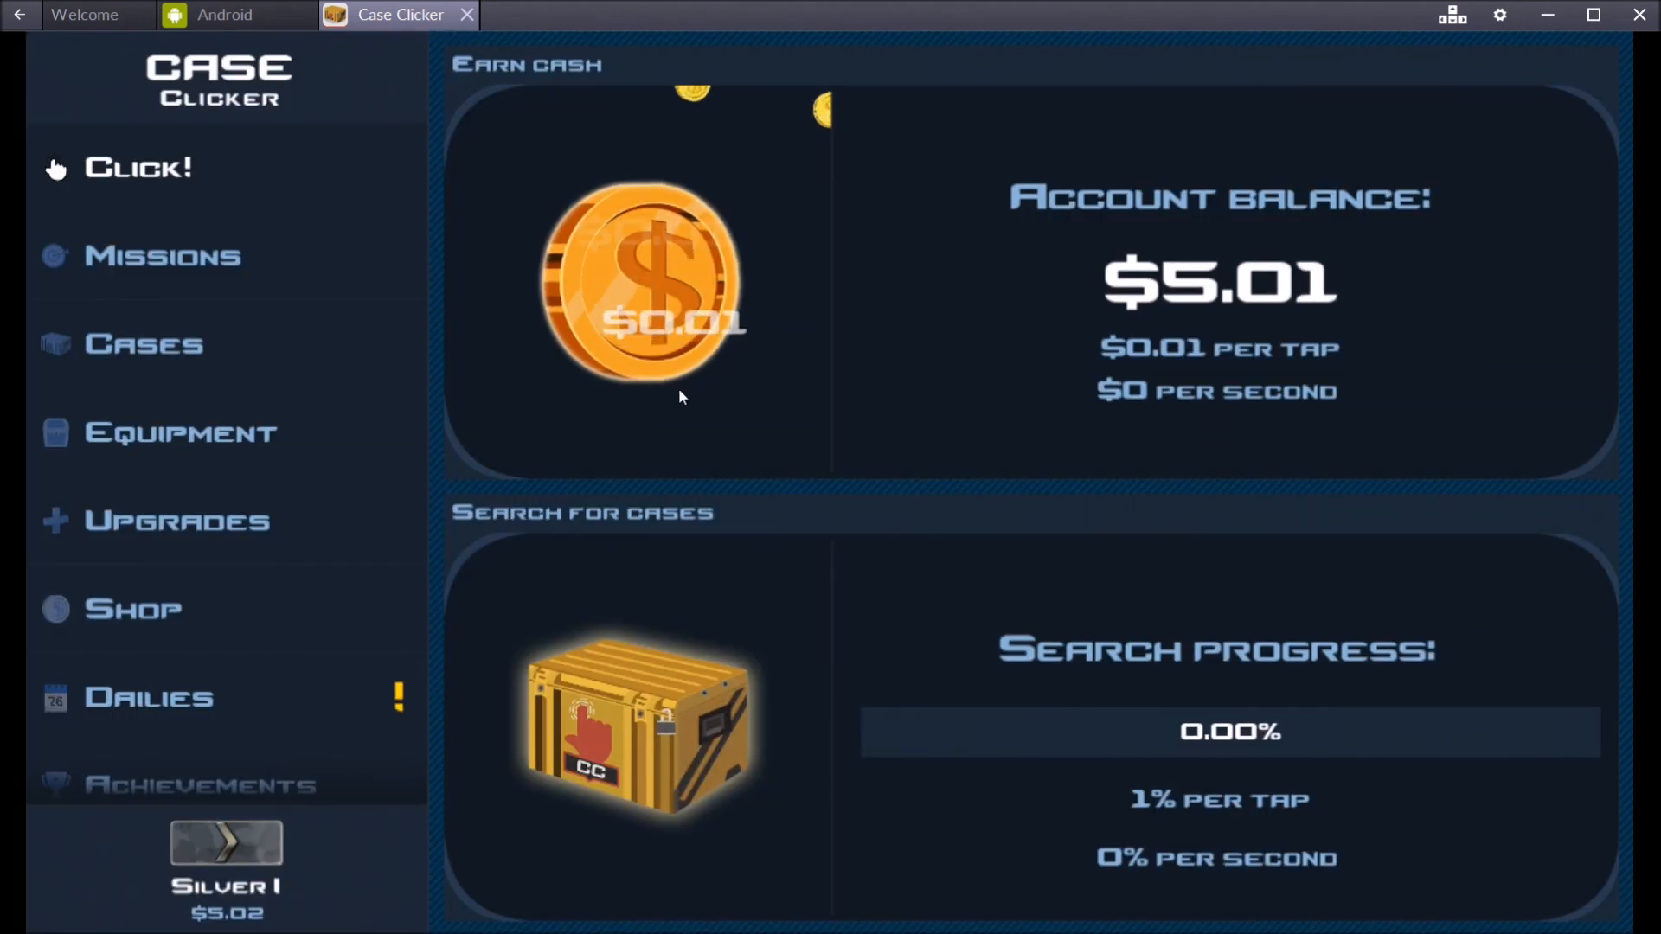
pyautogui.click(131, 607)
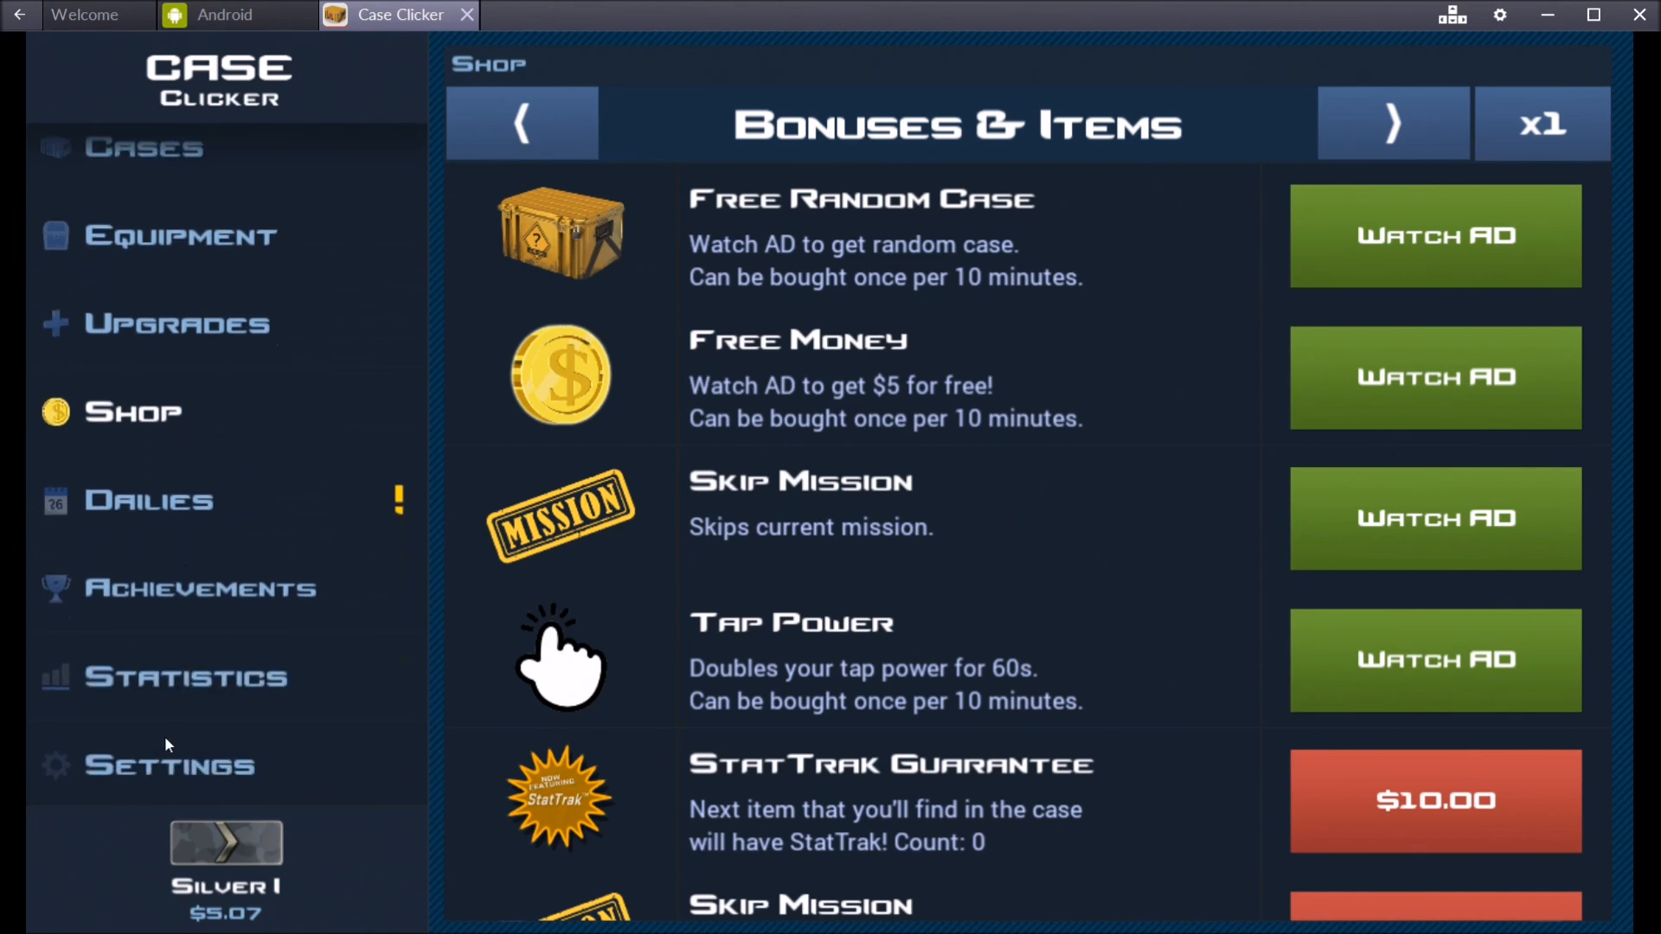
pyautogui.click(168, 765)
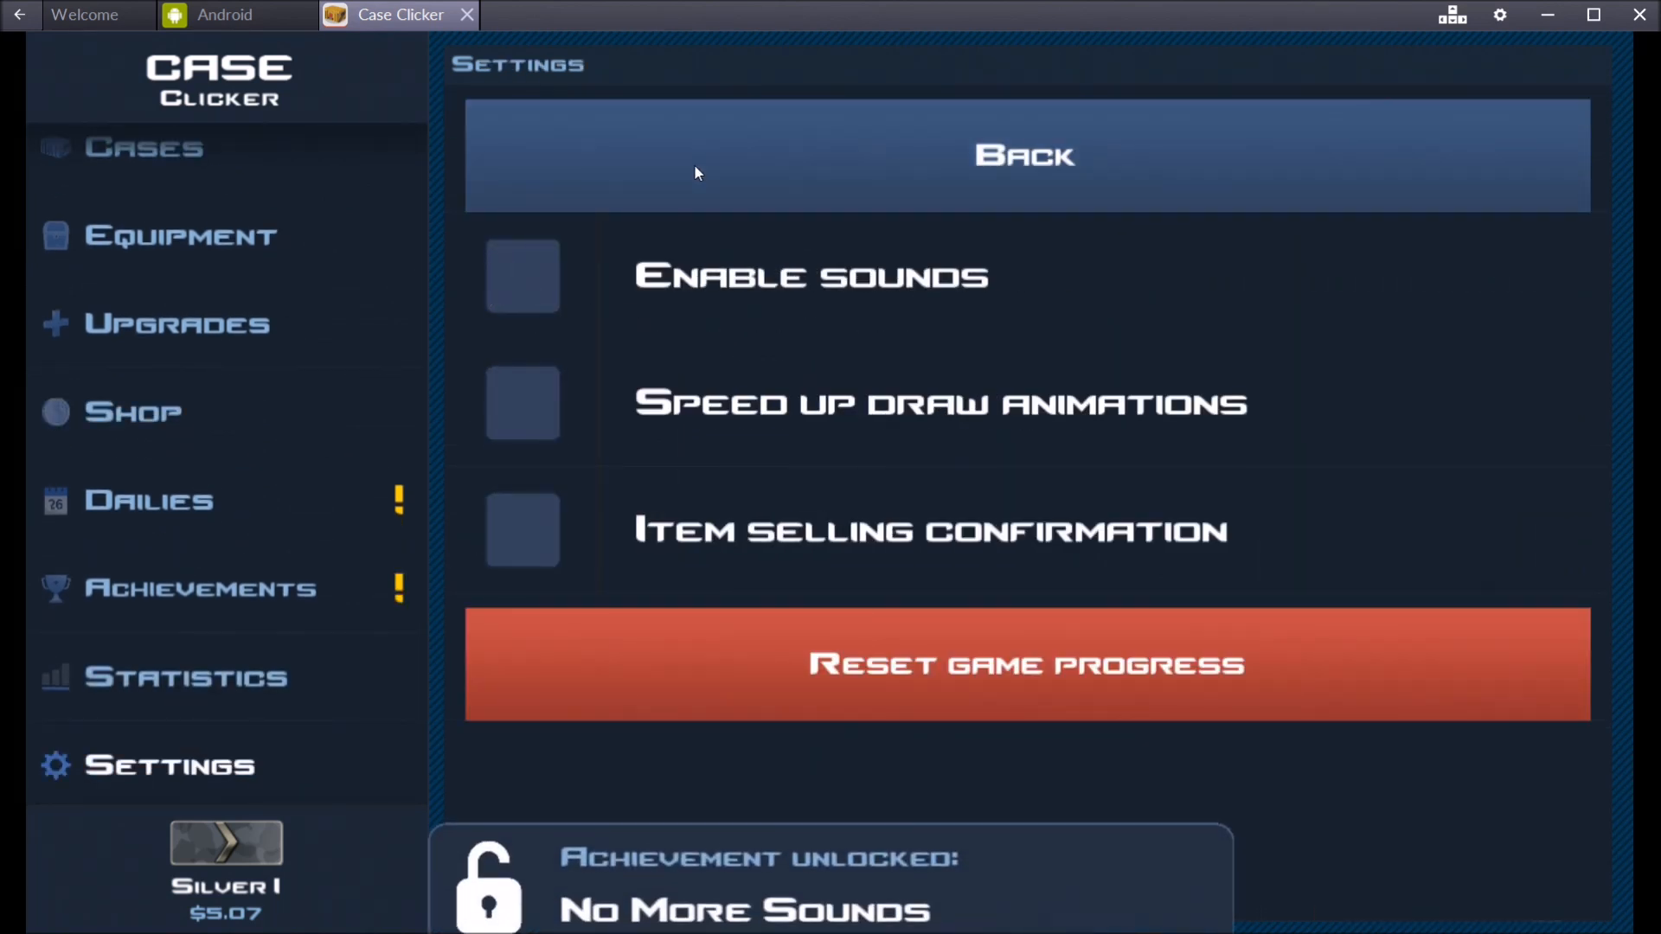
# Step: View the No More Sounds achievement, return to settings and close BlueStacks to the desktop
pyautogui.click(199, 588)
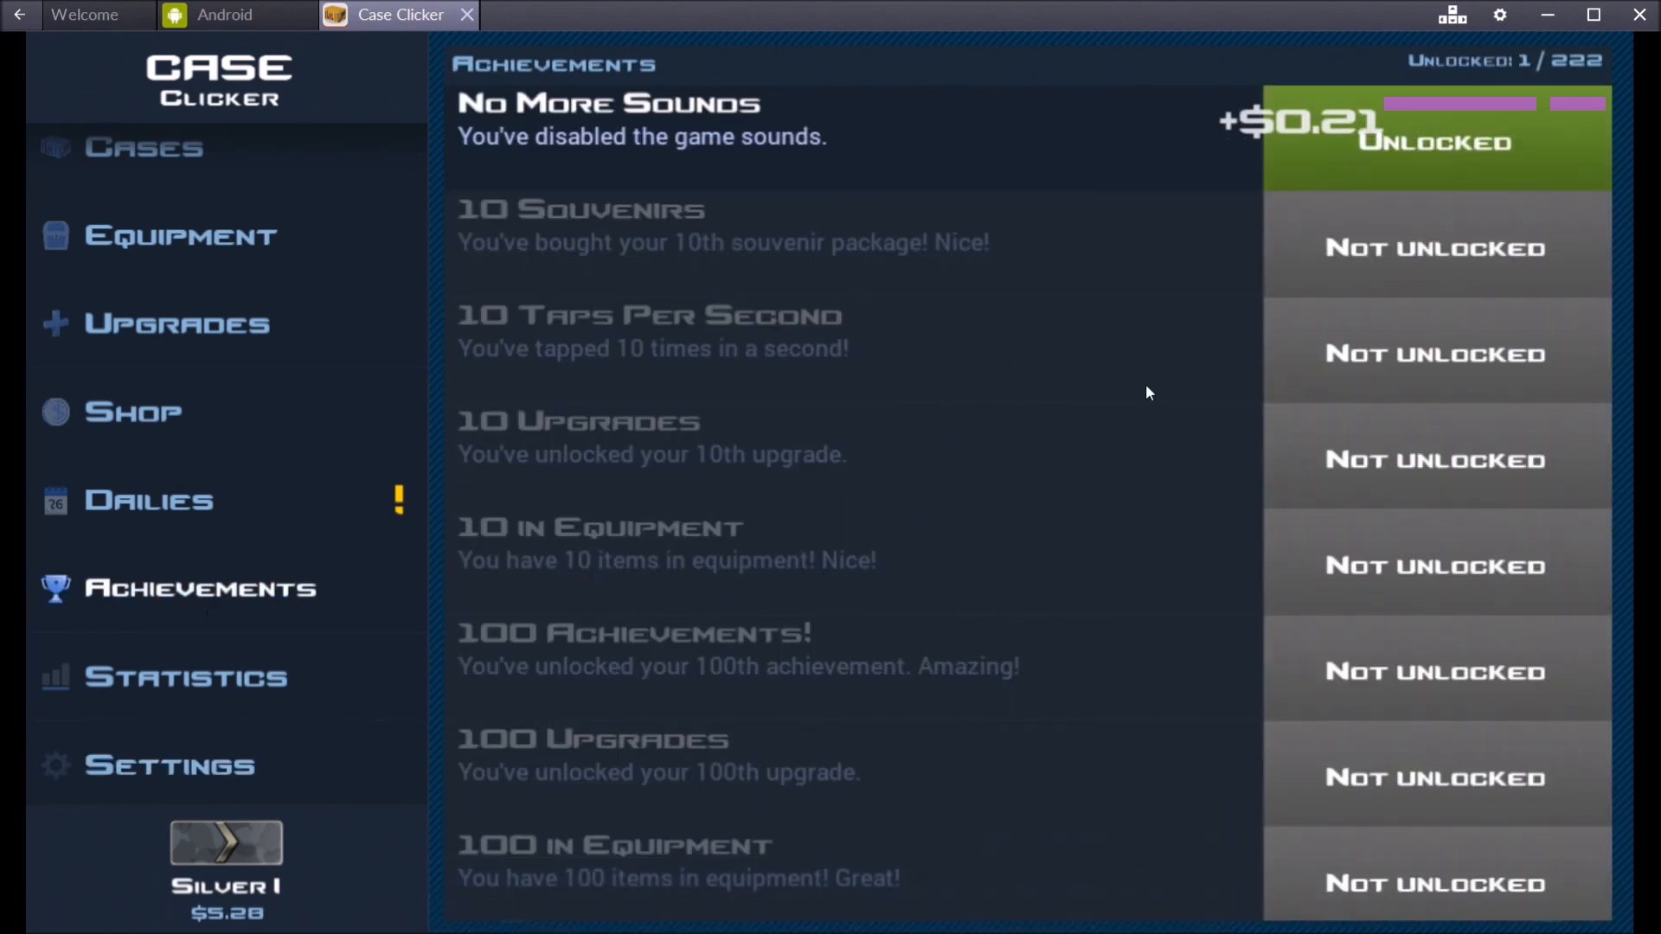
pyautogui.click(166, 765)
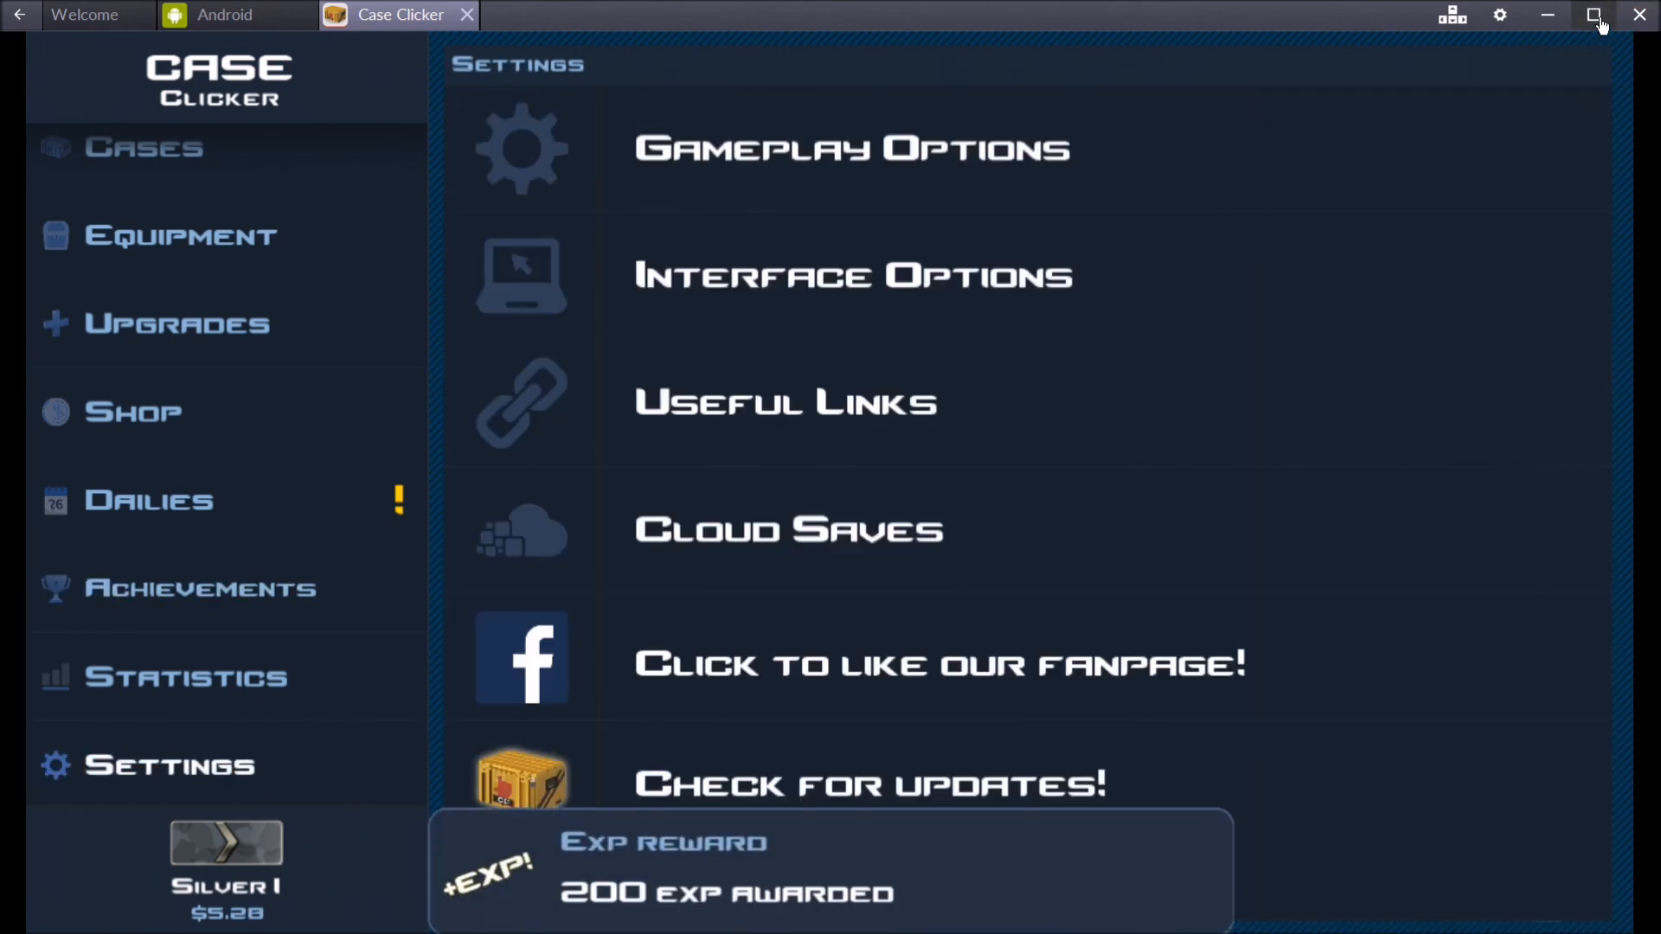
pyautogui.click(1594, 15)
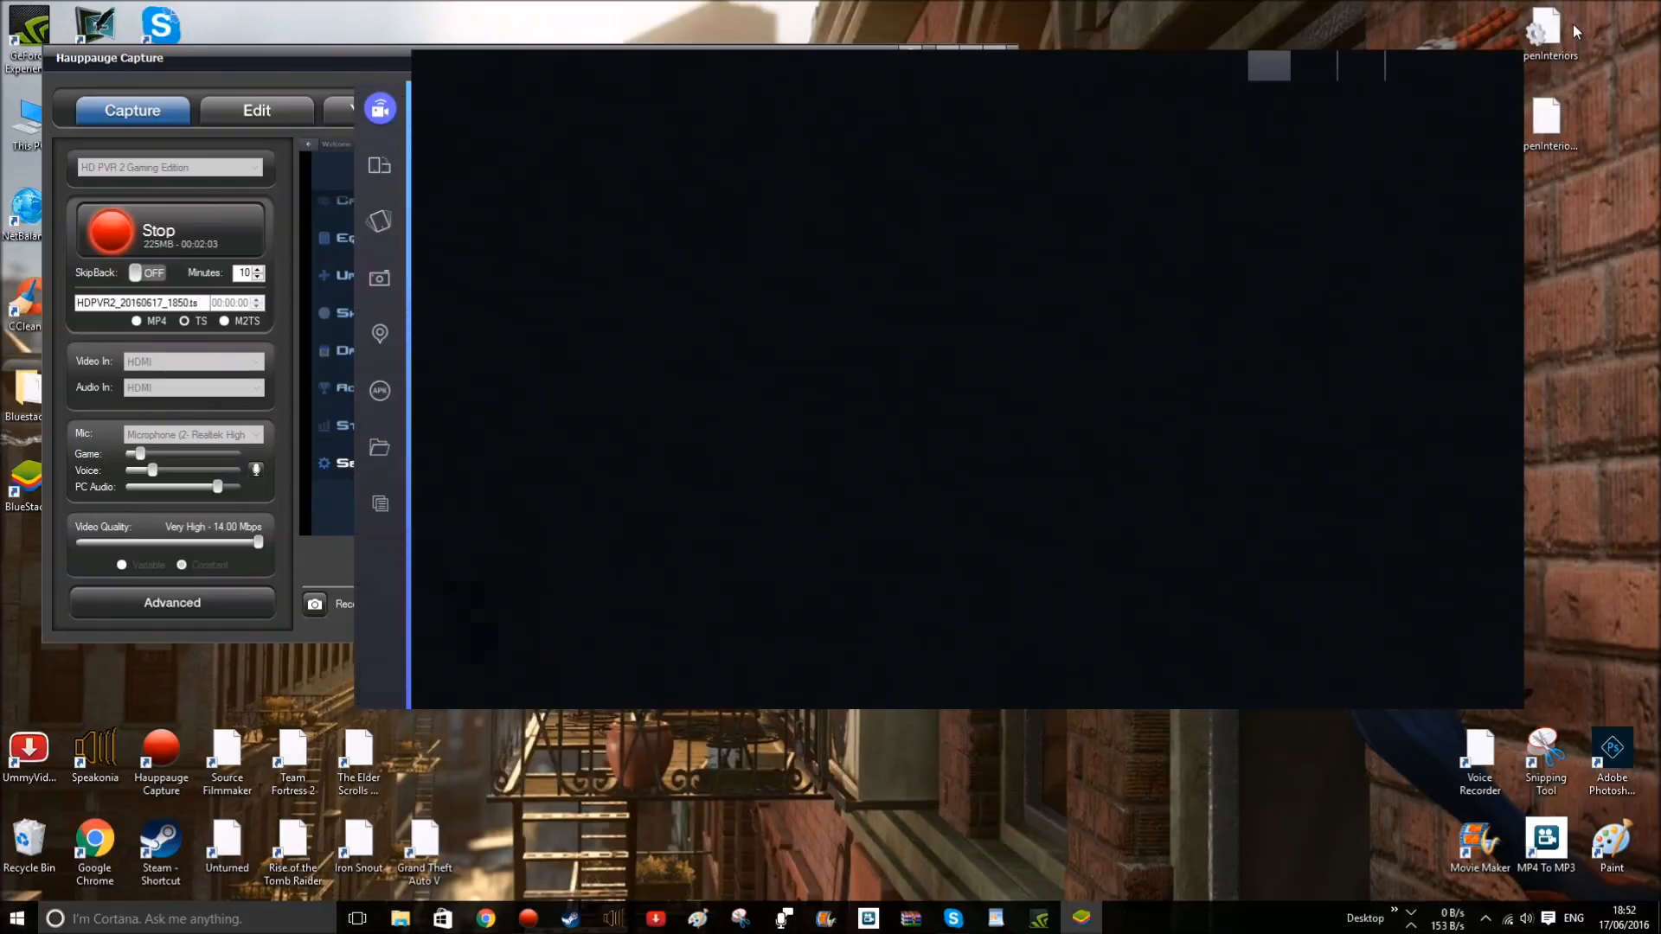